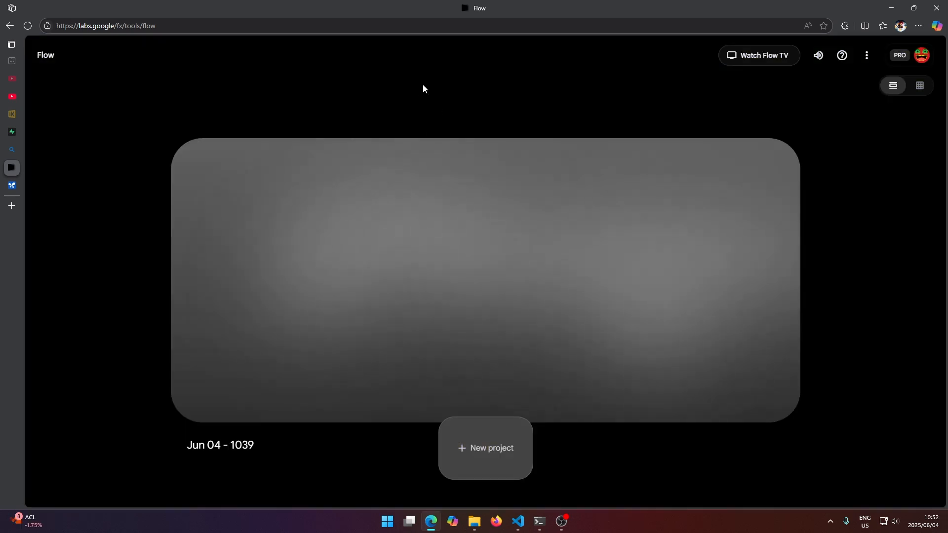
mouse_move(408, 159)
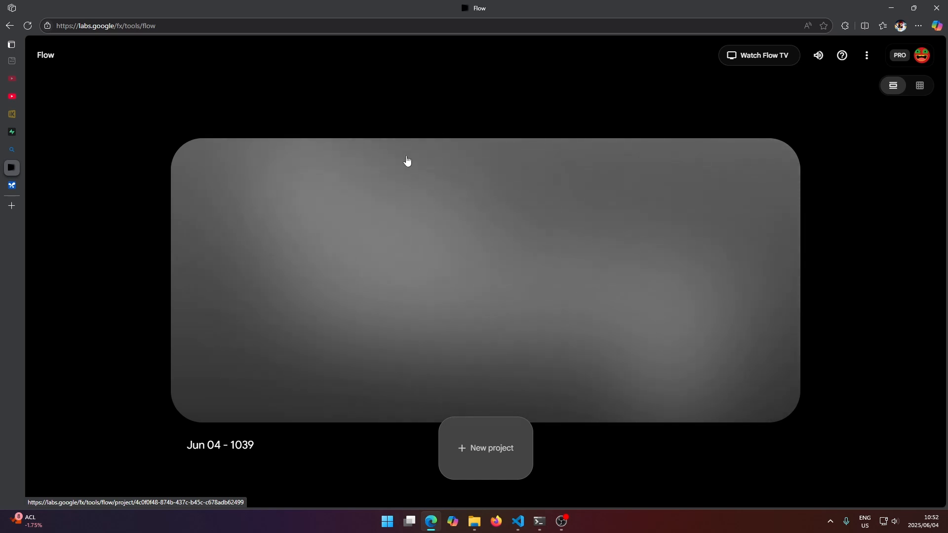
mouse_move(105, 136)
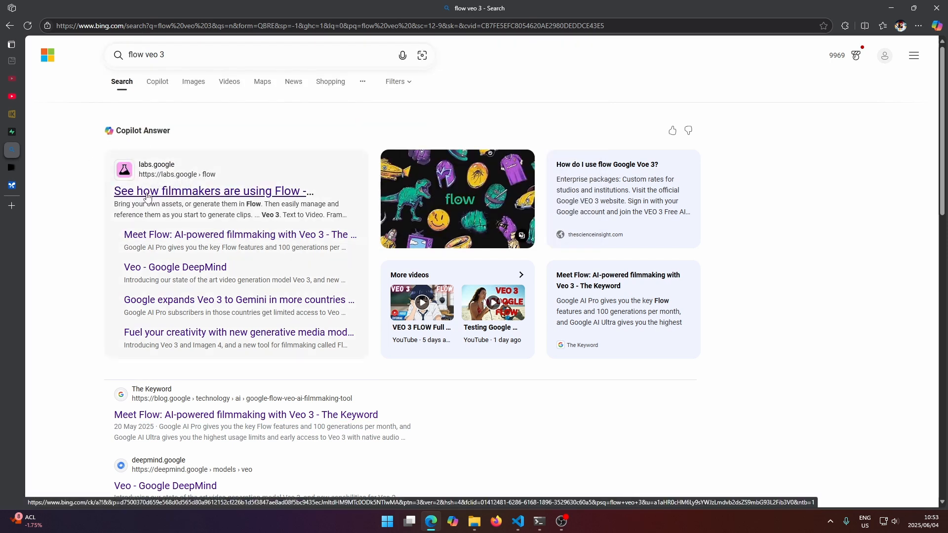
- Open the Flow site, then select logo.png in File Explorer's D: drive Documents folder
left_click(212, 191)
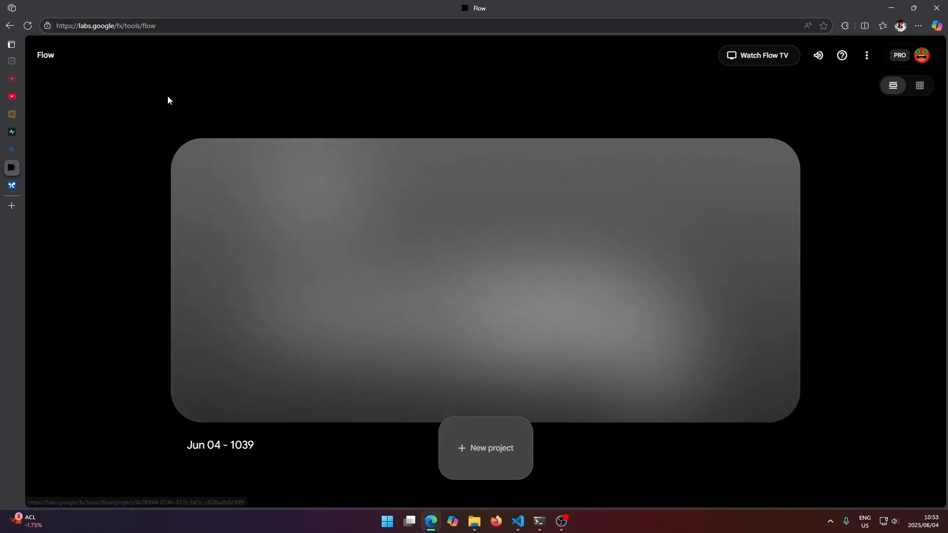
mouse_move(484, 448)
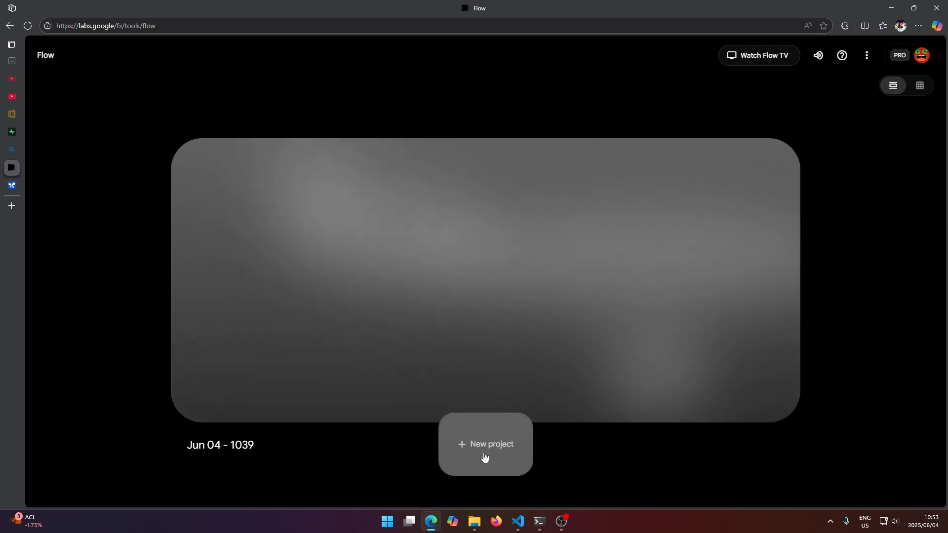
mouse_move(303, 299)
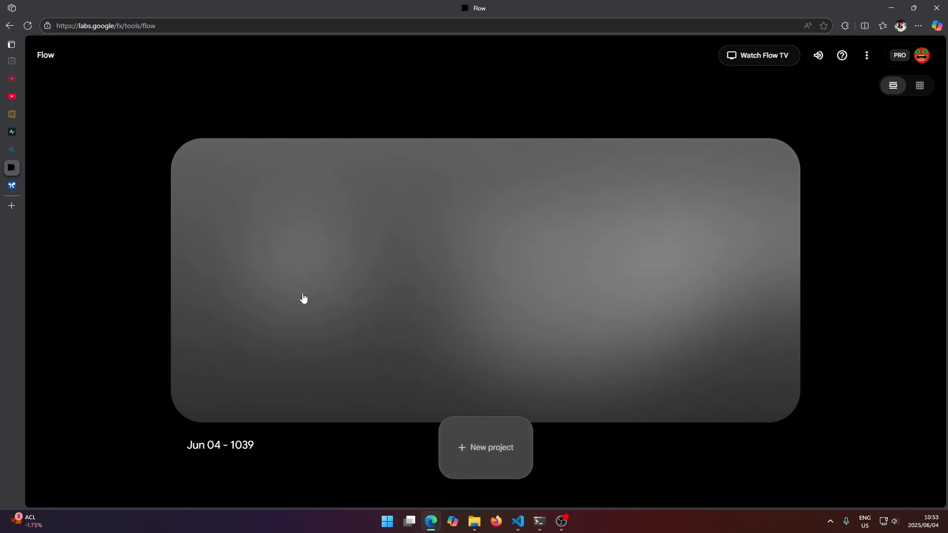
mouse_move(247, 296)
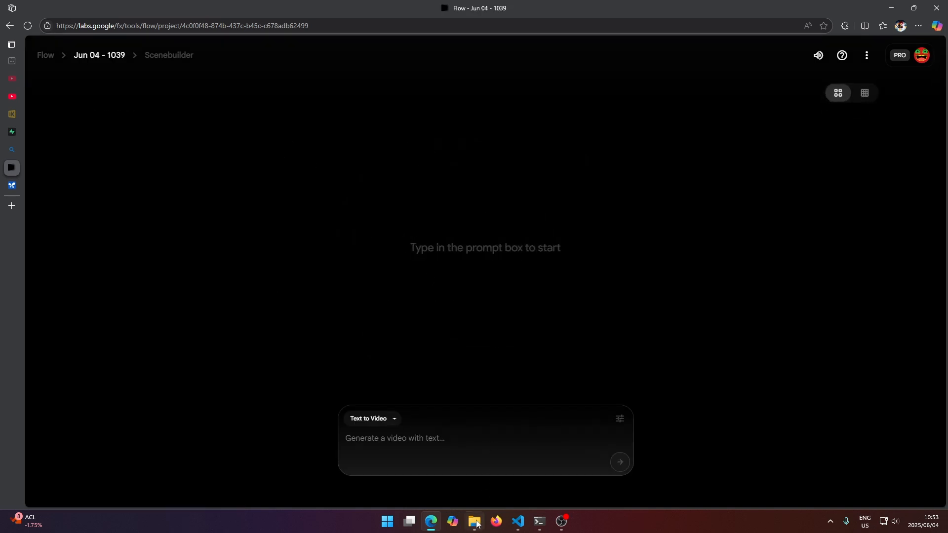
left_click(475, 525)
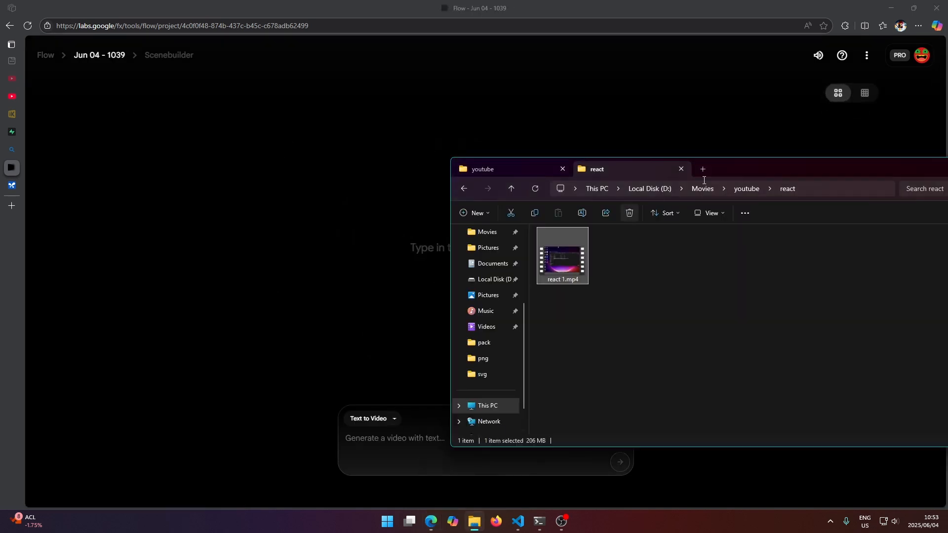
left_click(702, 169)
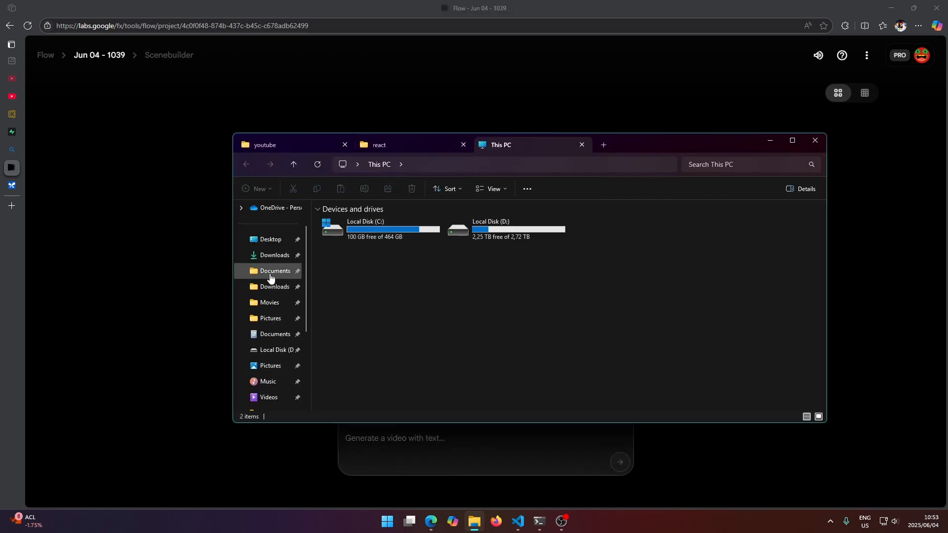
left_click(274, 270)
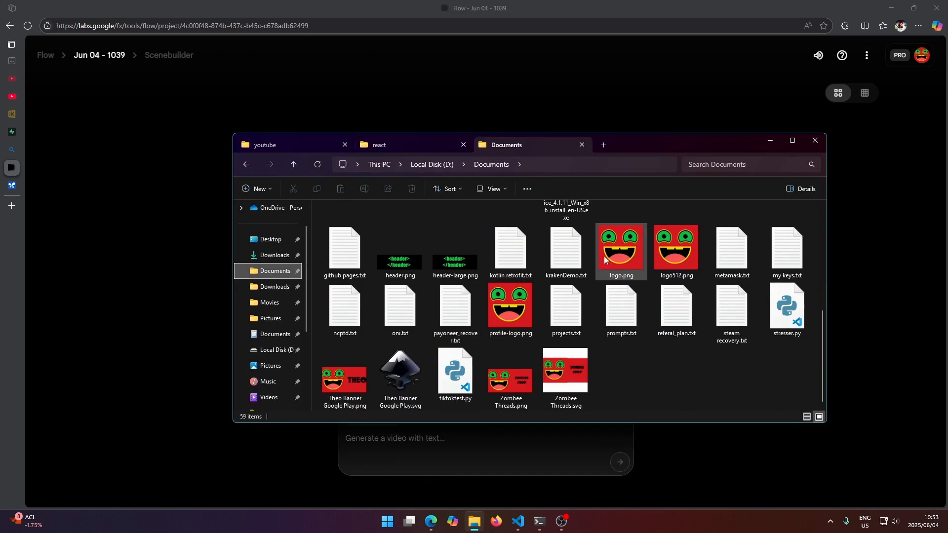
left_click(620, 251)
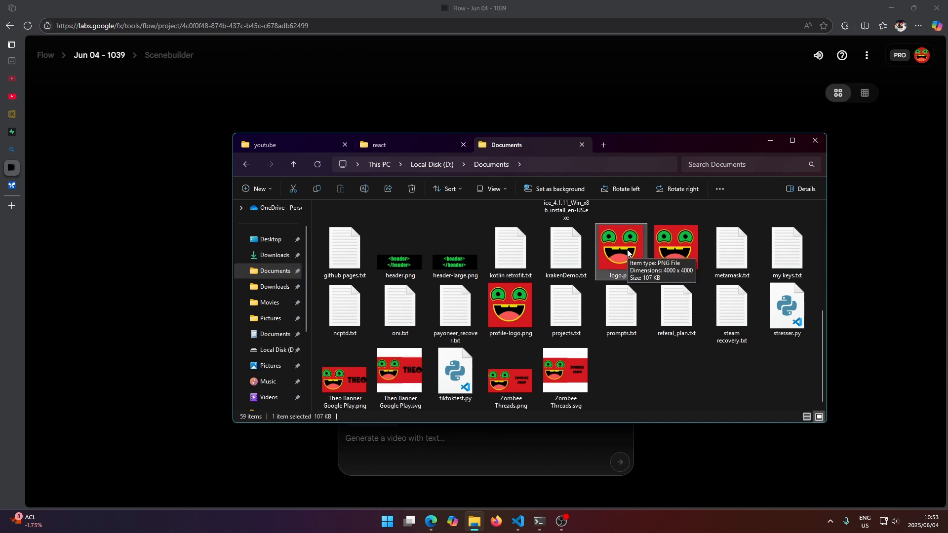
mouse_move(620, 267)
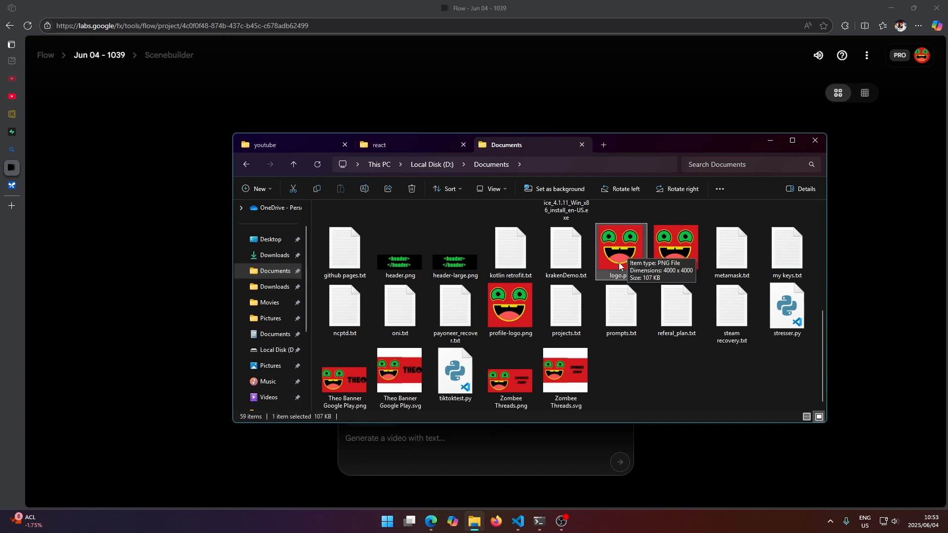
mouse_move(628, 270)
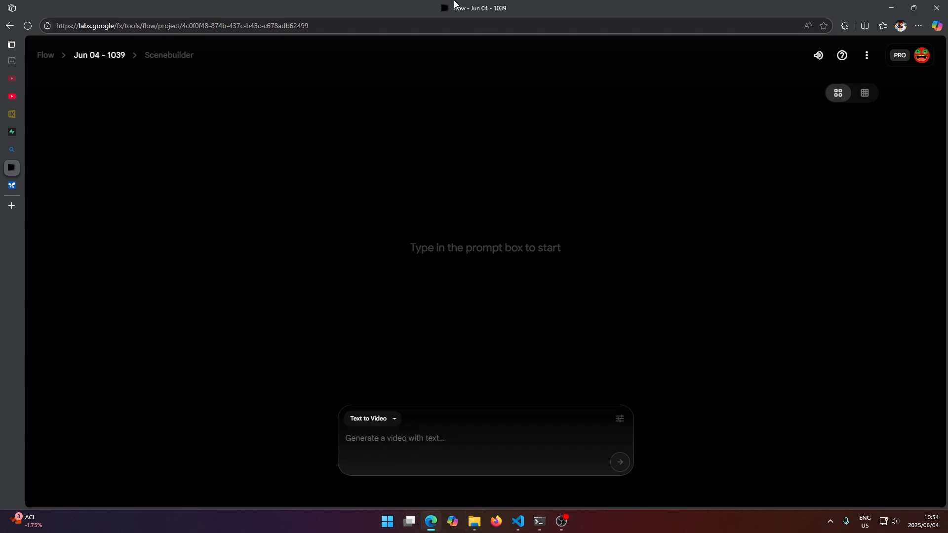
mouse_move(378, 421)
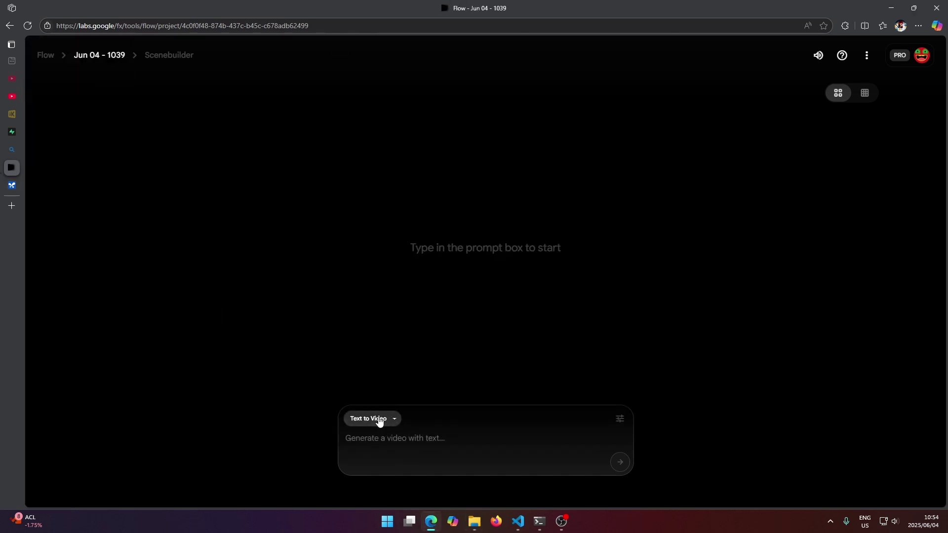
- Switch the prompt mode from Text to Video to Frames to Video and focus the prompt box
left_click(372, 418)
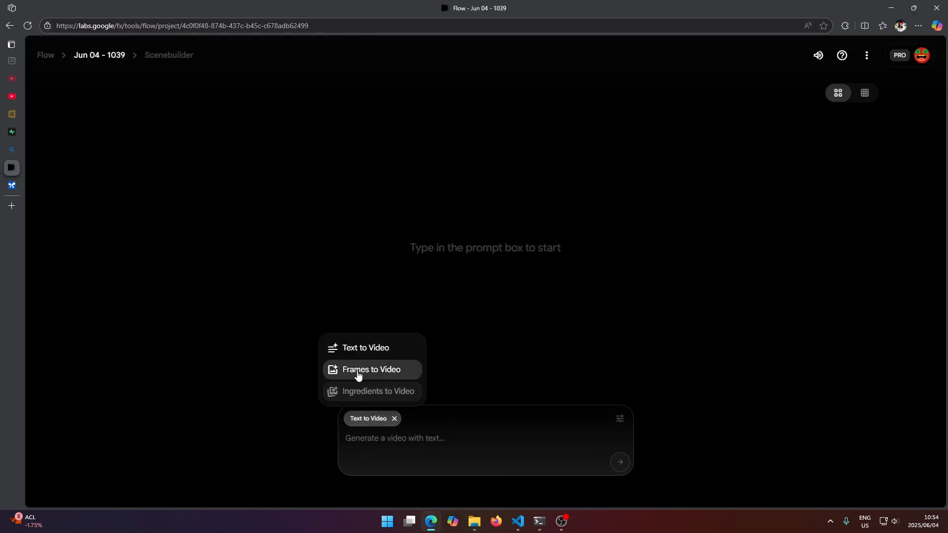
left_click(371, 370)
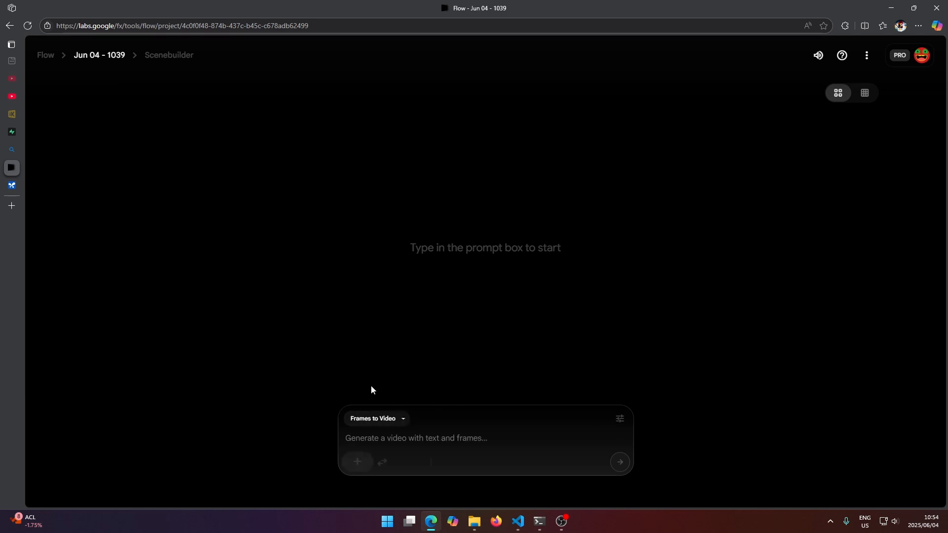
left_click(423, 438)
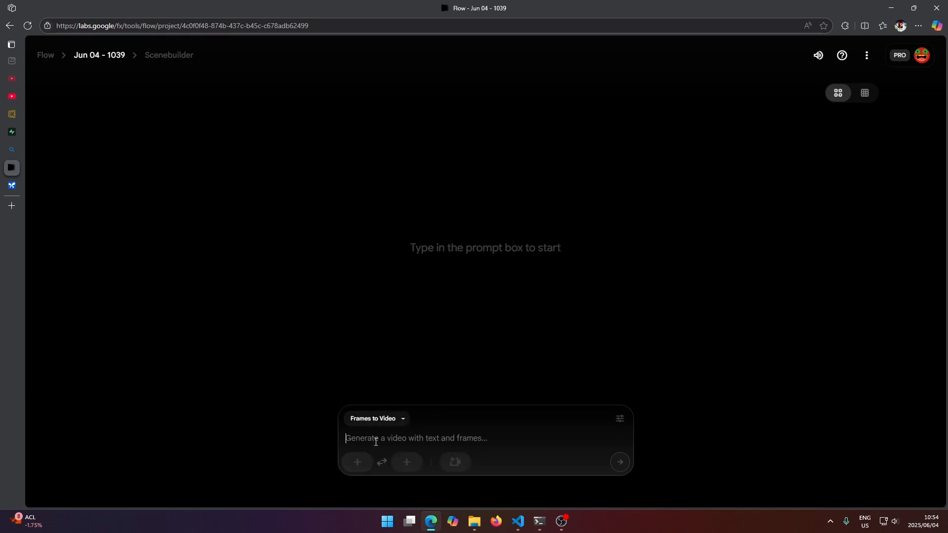
mouse_move(376, 373)
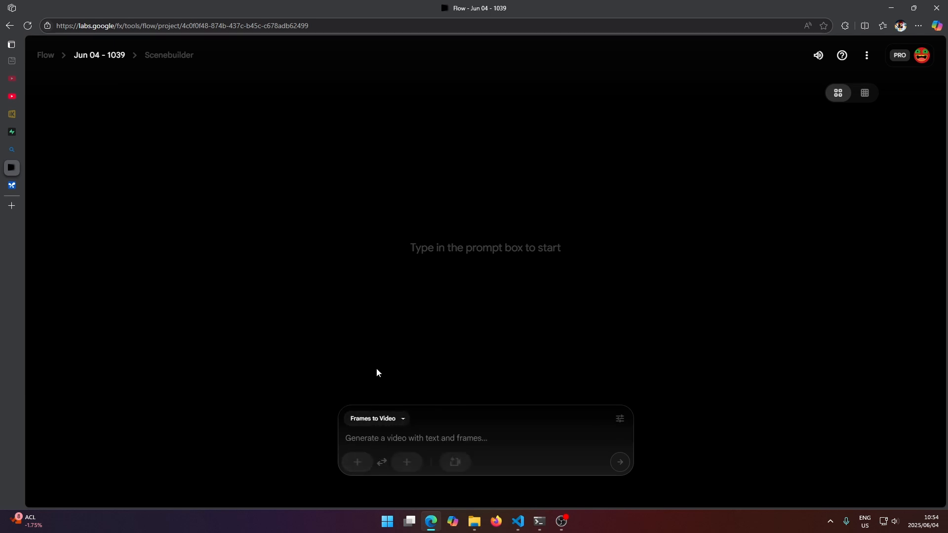
mouse_move(326, 412)
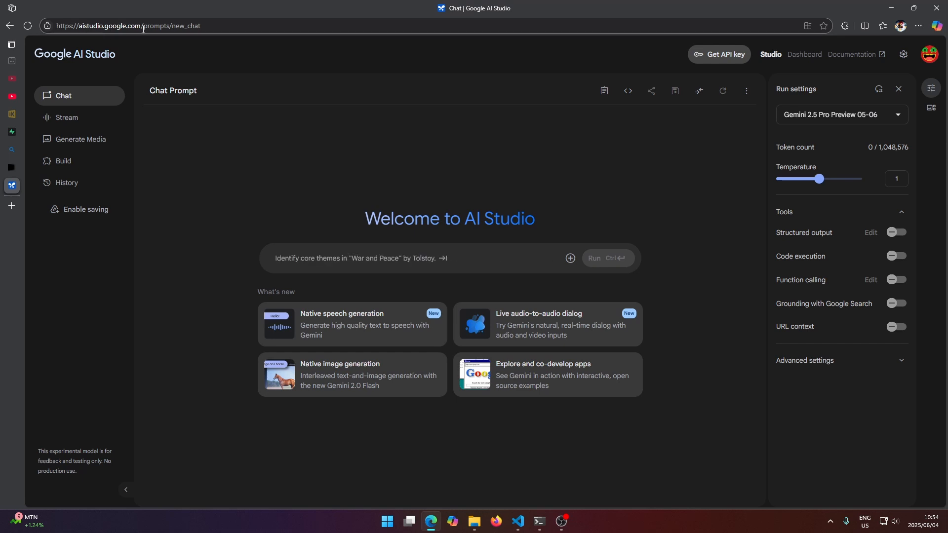
mouse_move(301, 258)
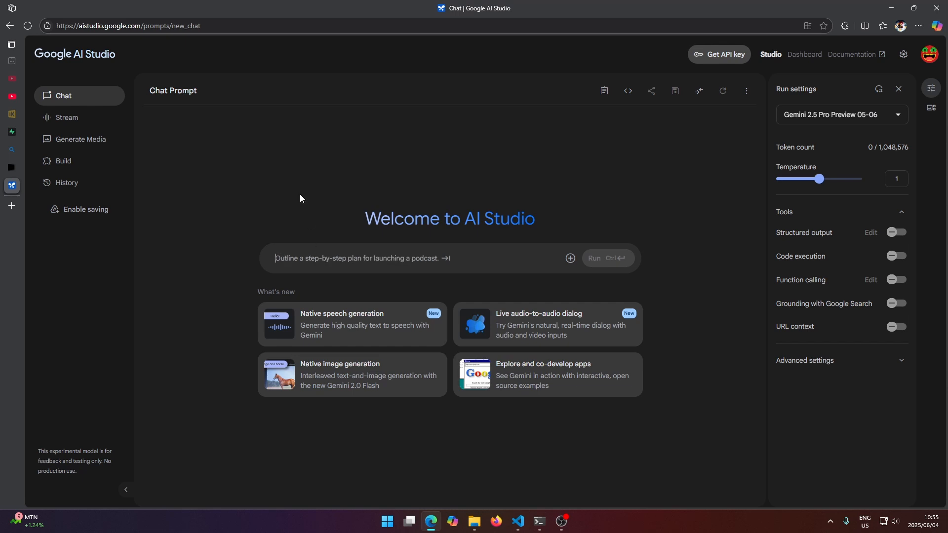
- Attach logo.png to the AI Studio chat prompt through Upload Image
left_click(569, 260)
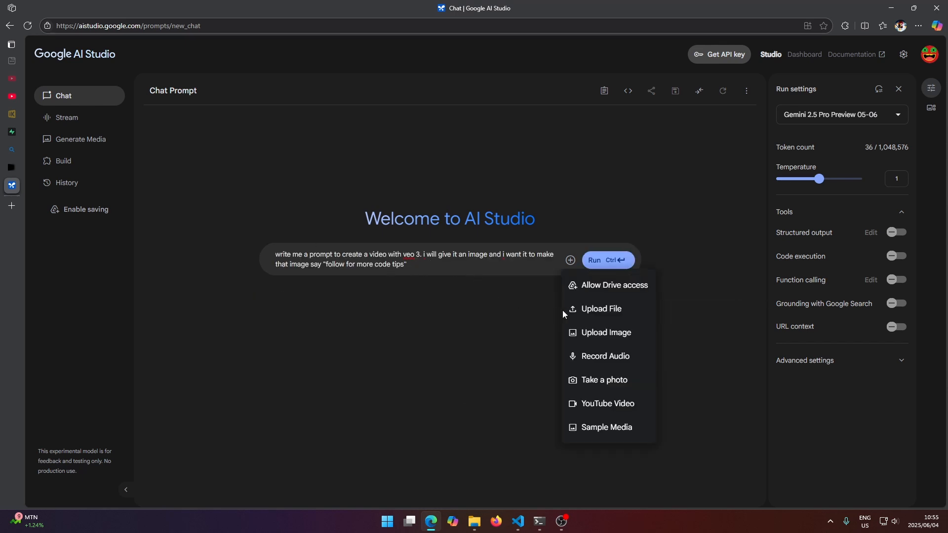
mouse_move(604, 337)
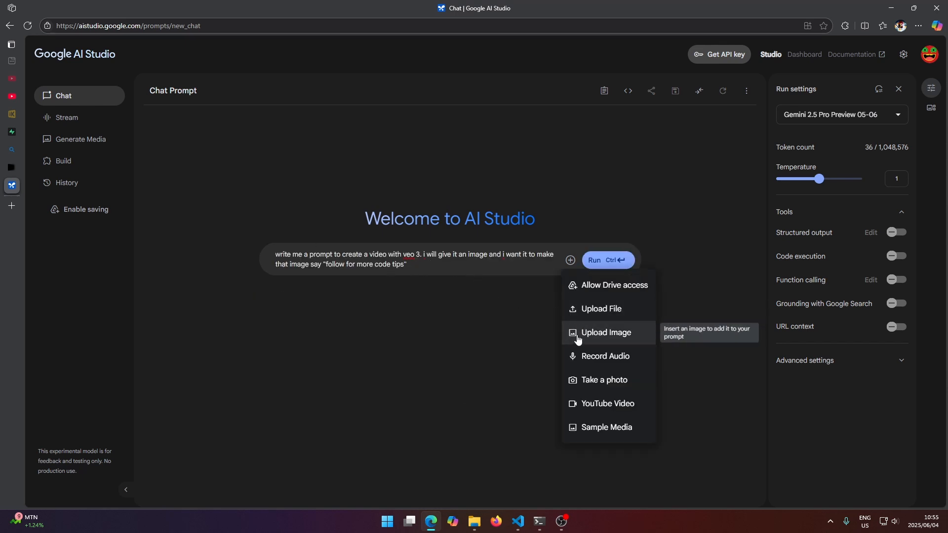
left_click(605, 332)
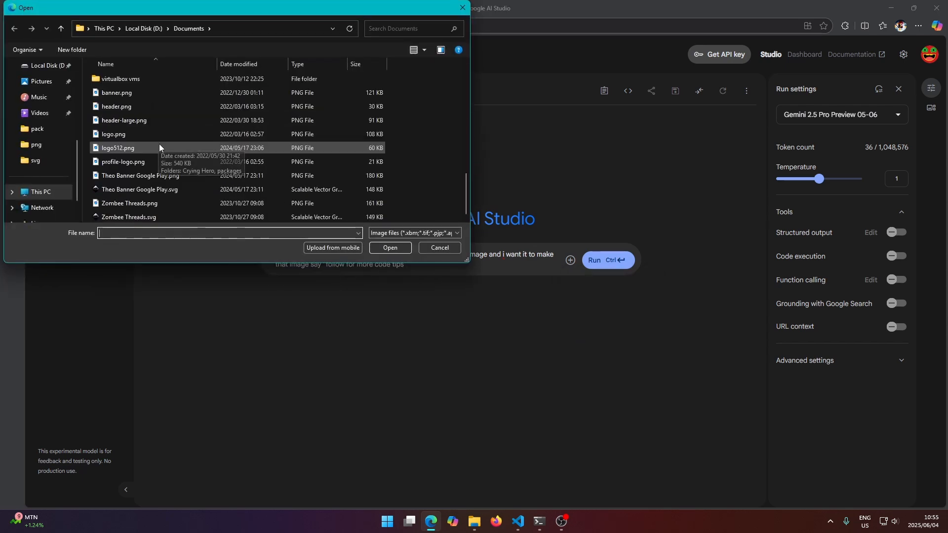
left_click(114, 134)
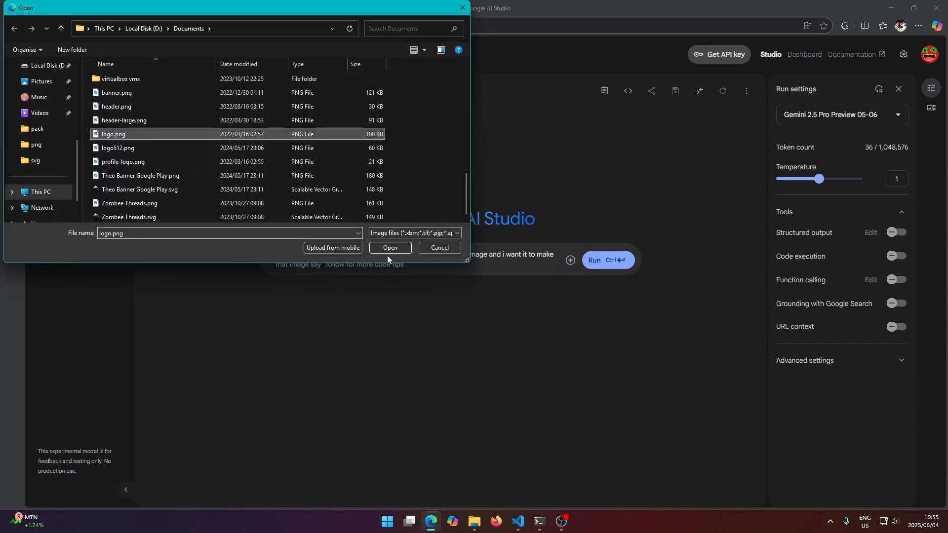
left_click(390, 248)
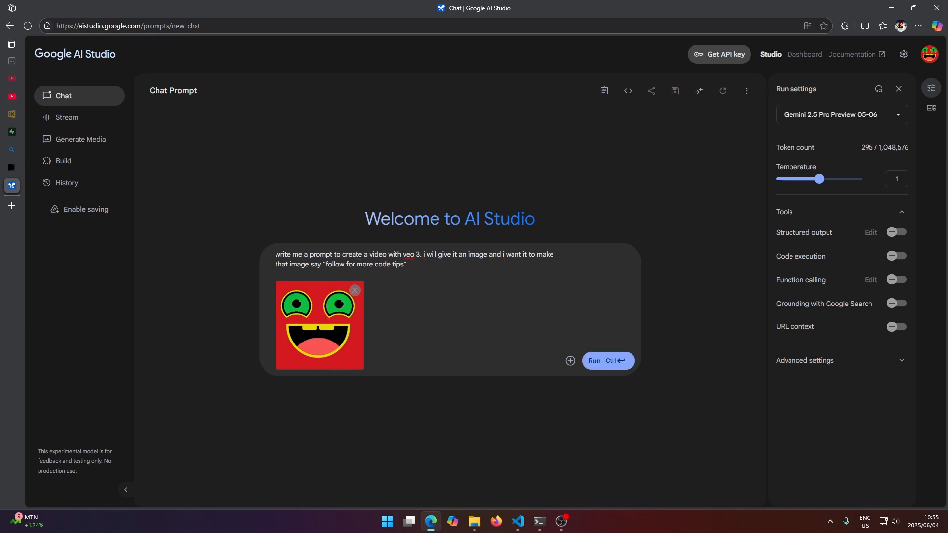
mouse_move(596, 361)
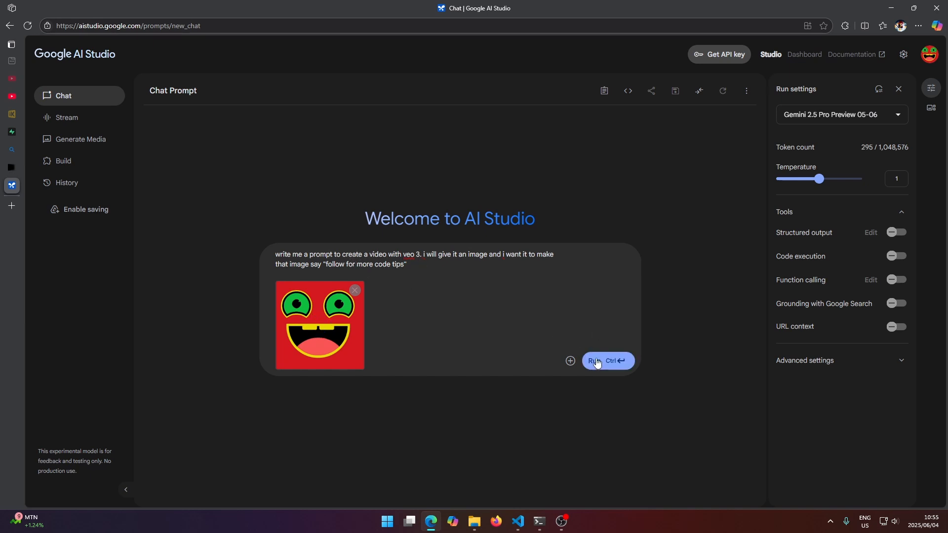
- Send the logo prompt to Gemini and scroll through its suggested Veo 3 prompt
left_click(607, 360)
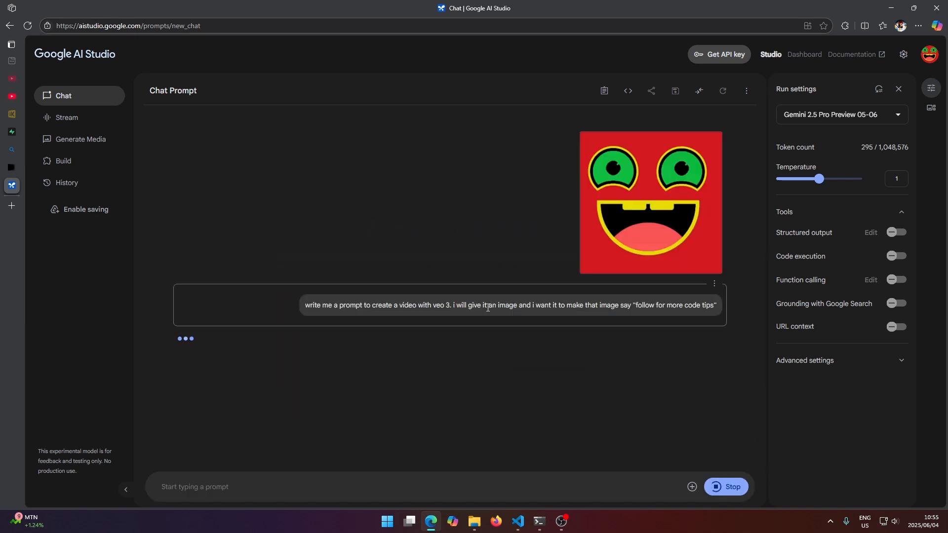
mouse_move(629, 317)
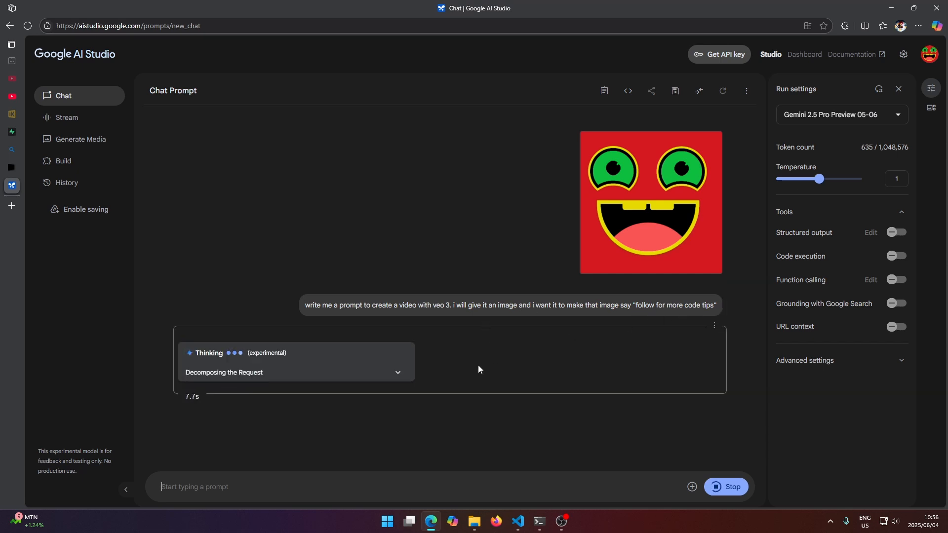
mouse_move(216, 385)
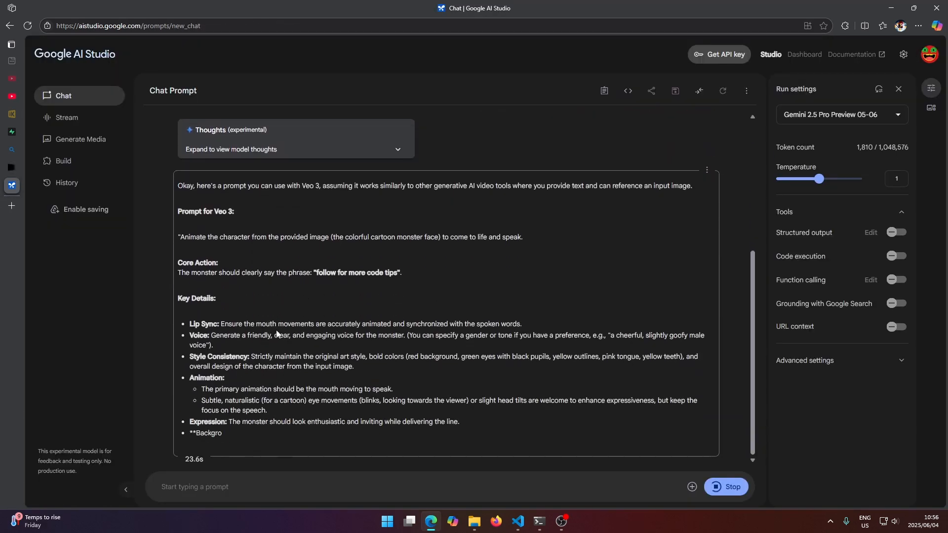
scroll("down", 3)
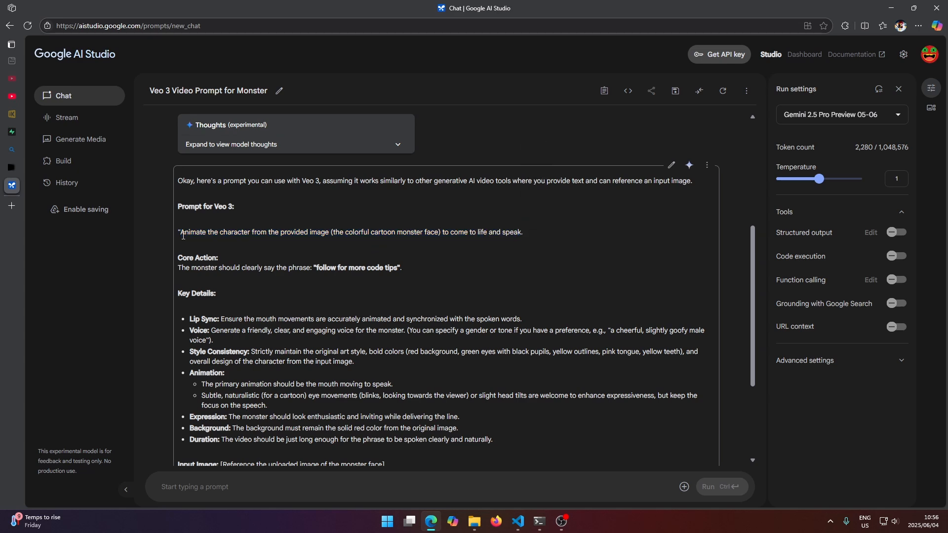
mouse_move(310, 317)
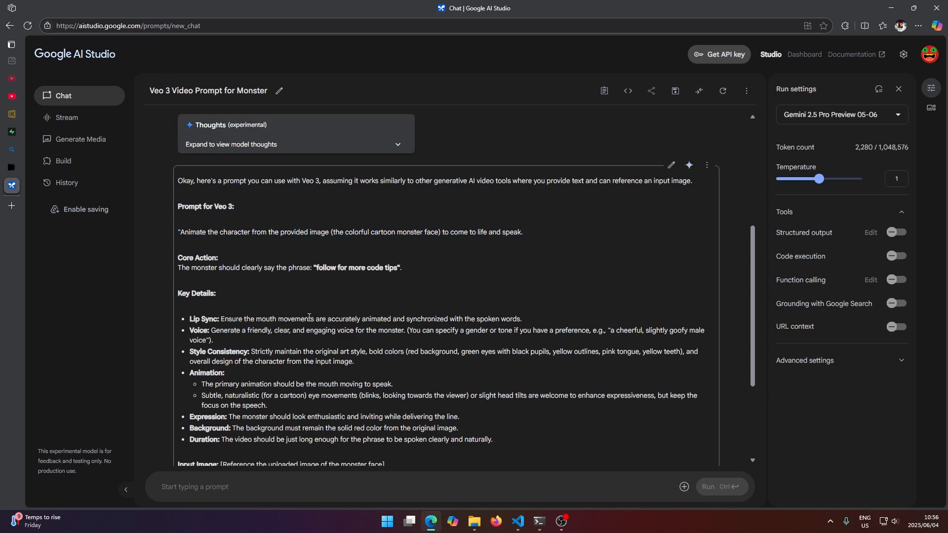
scroll("down", 3)
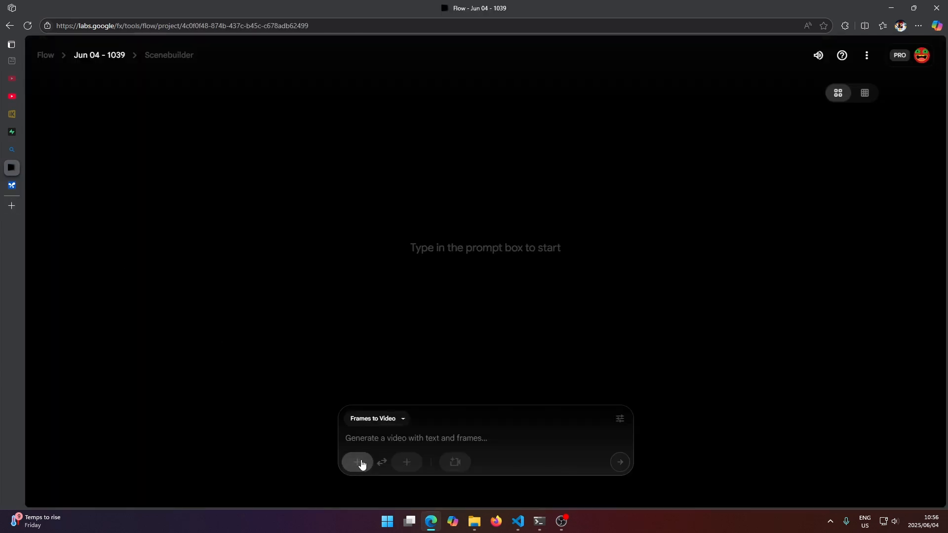
- Upload the monster logo as a starting frame, accept the rights notice, and save the crop
left_click(357, 462)
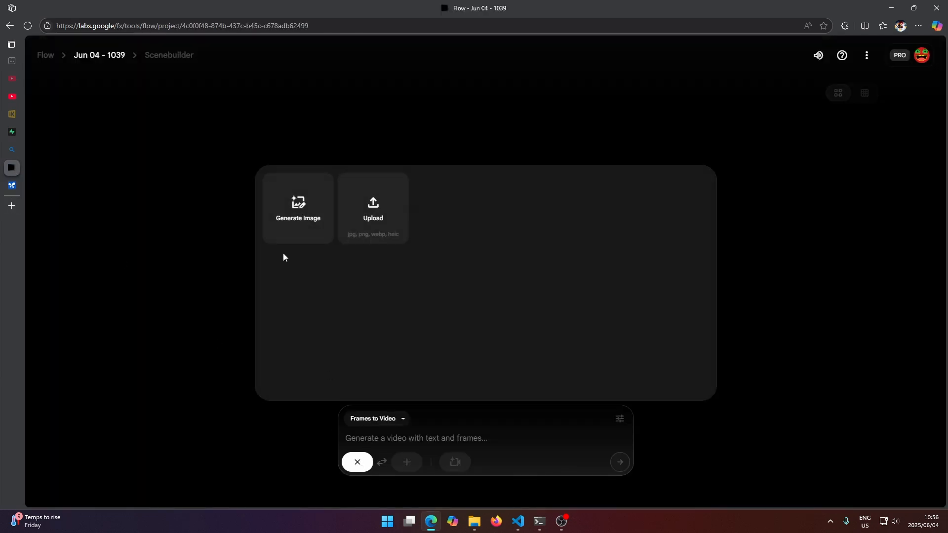
mouse_move(374, 217)
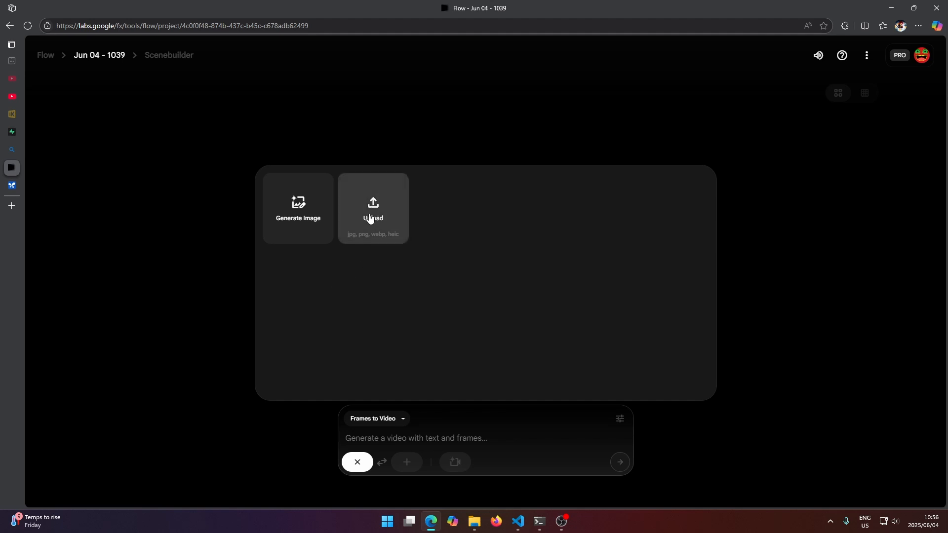
left_click(372, 209)
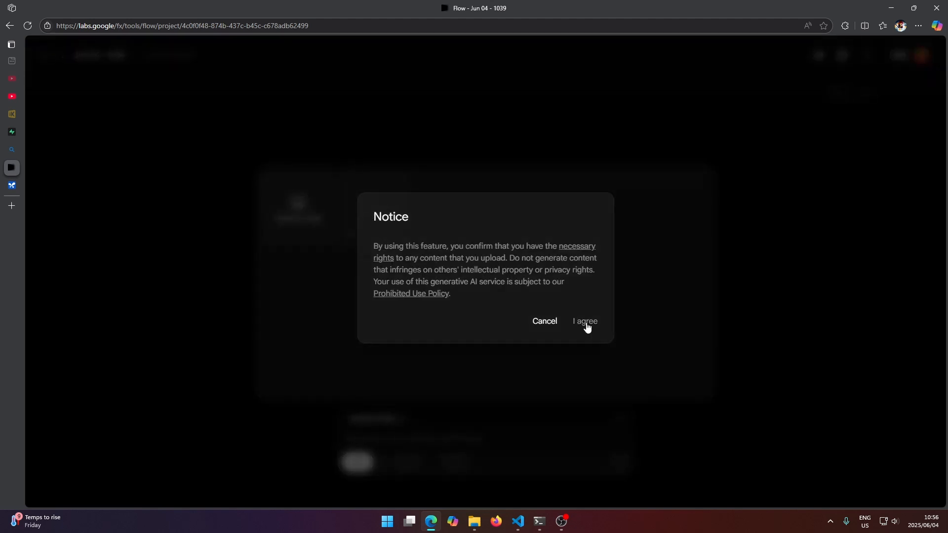
left_click(584, 321)
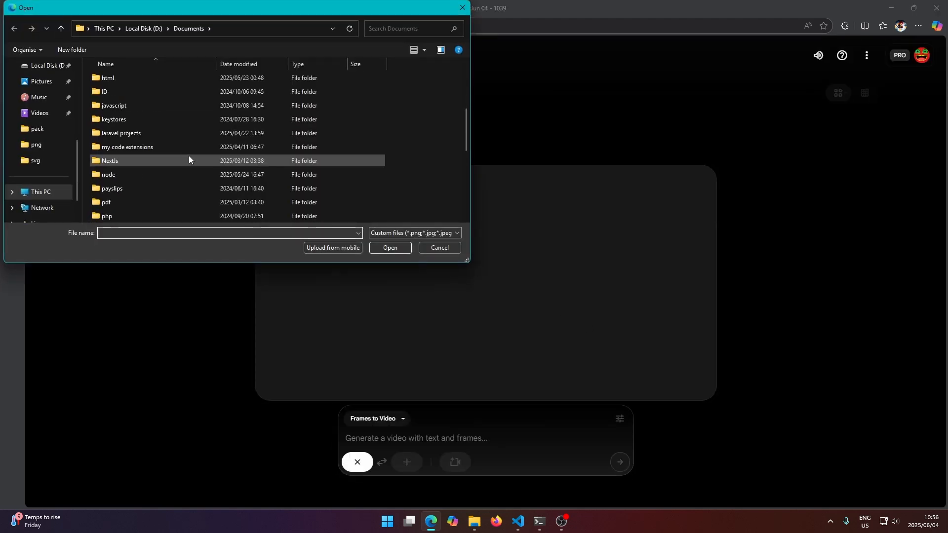
scroll("down", 3)
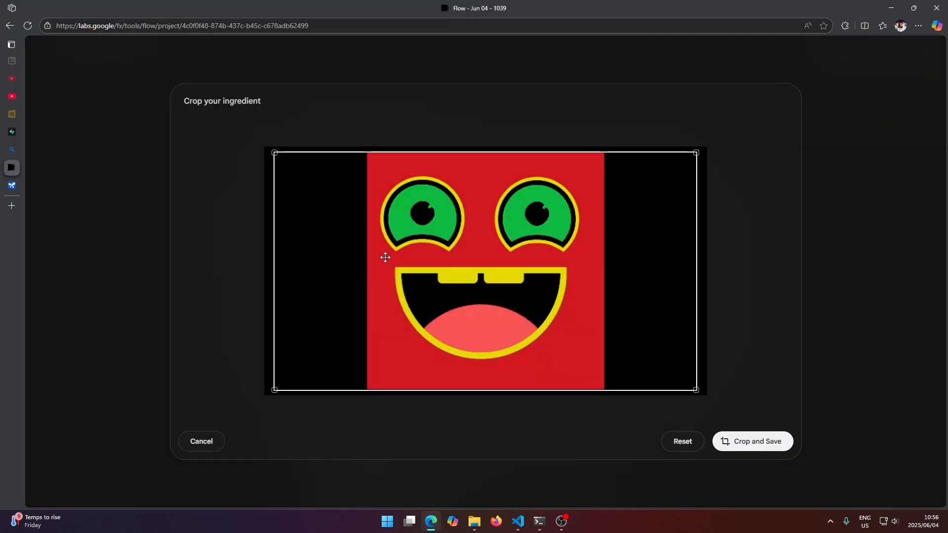
mouse_move(694, 327)
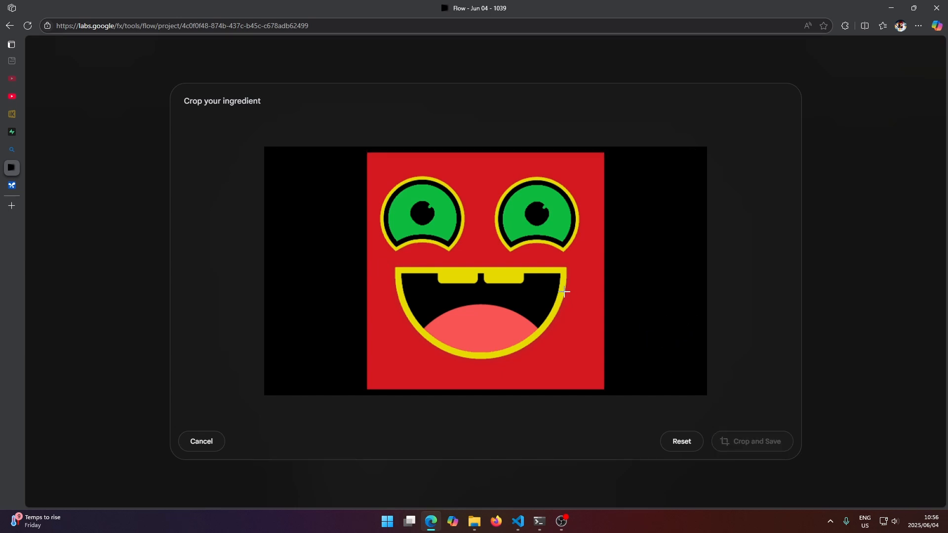
mouse_move(275, 151)
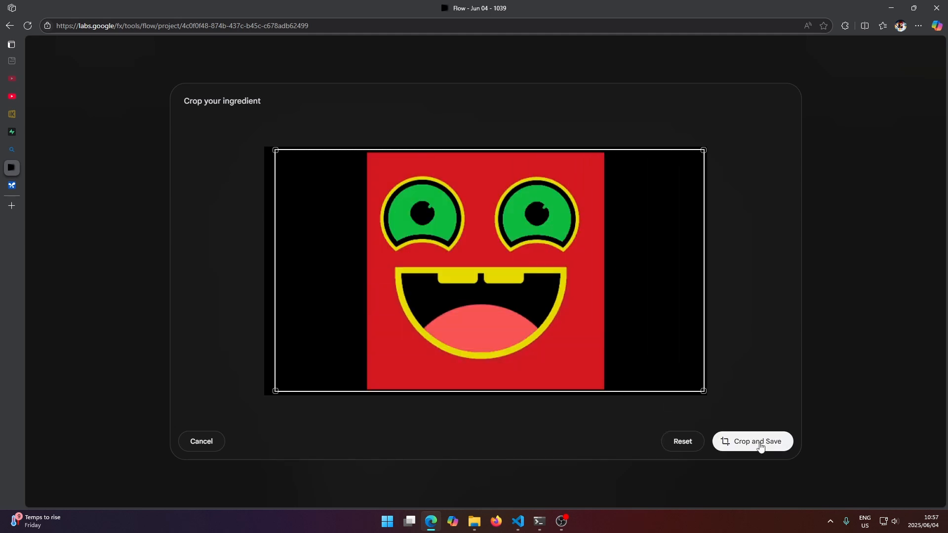
left_click(752, 441)
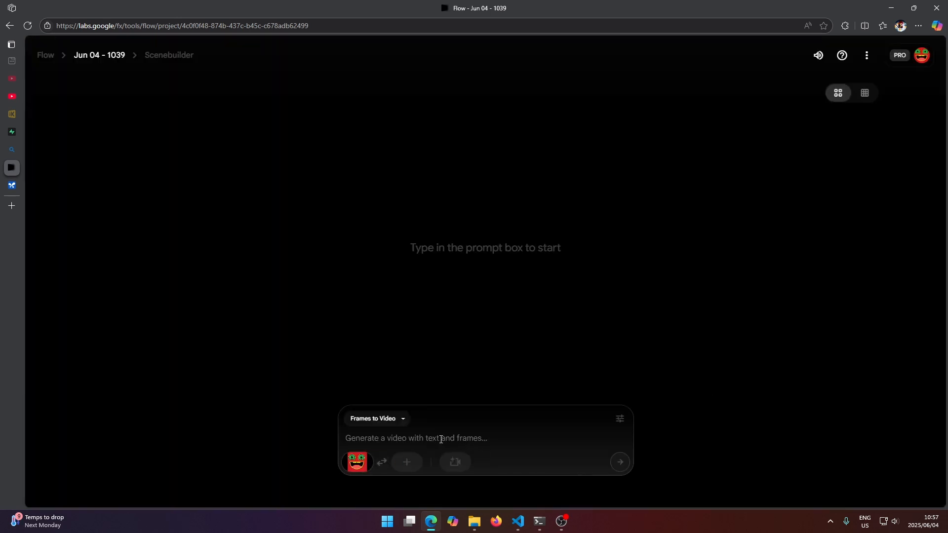
- Enter the prompt 'an animated face saying "follow for more code tips", cartoon, animated, fun'
type("an animated face saying \"follow for more code tips\", cartoon, animated, fun")
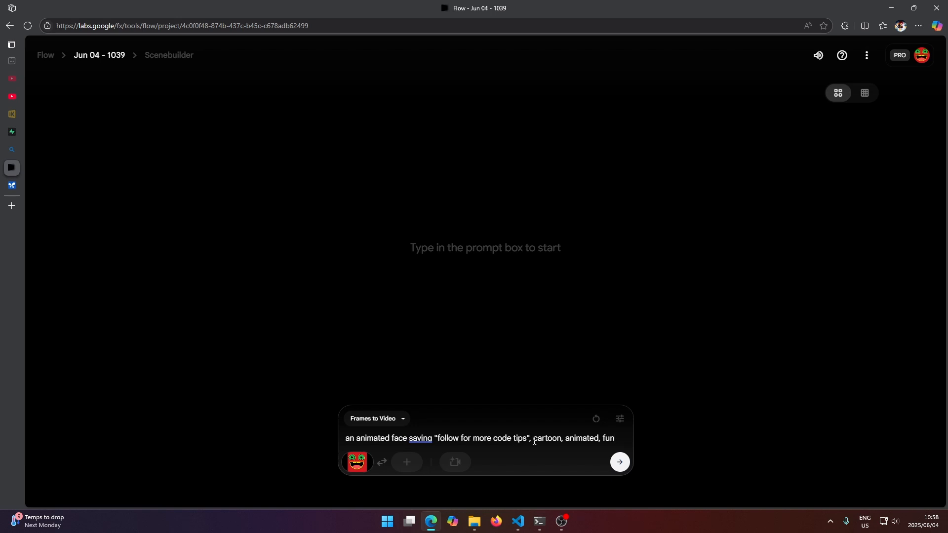
double_click(582, 438)
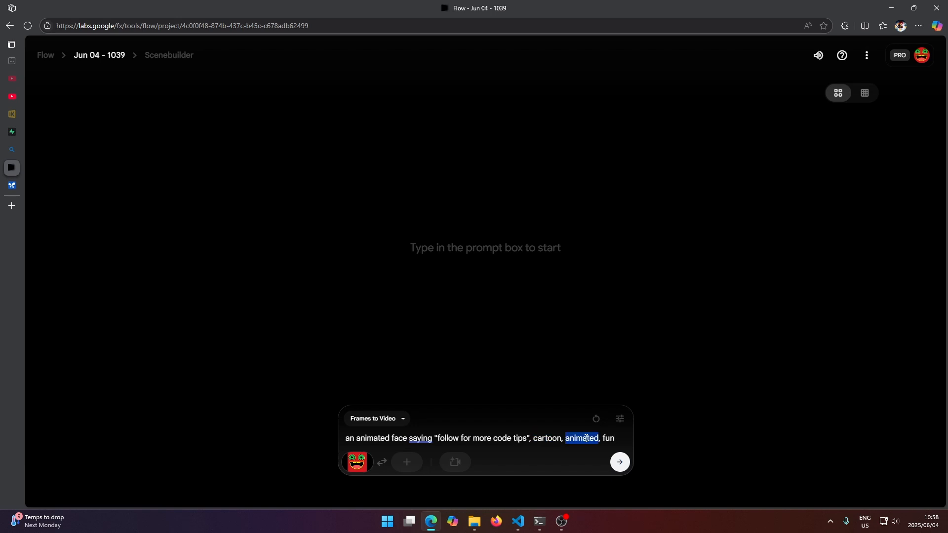
double_click(607, 438)
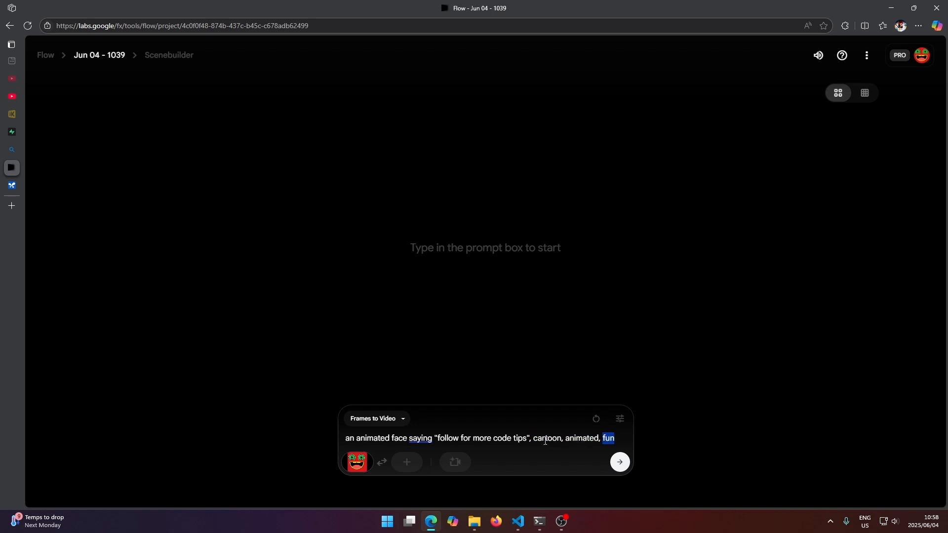
double_click(546, 438)
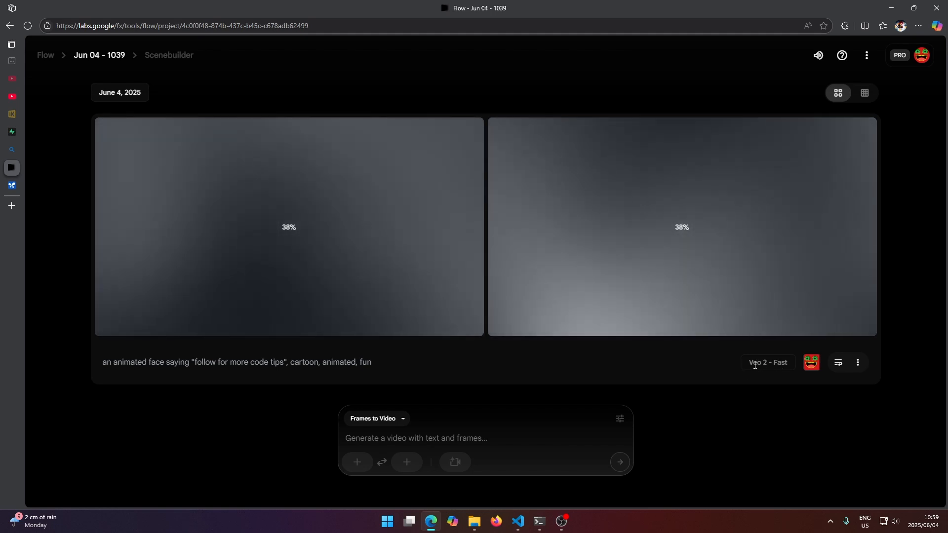
mouse_move(838, 362)
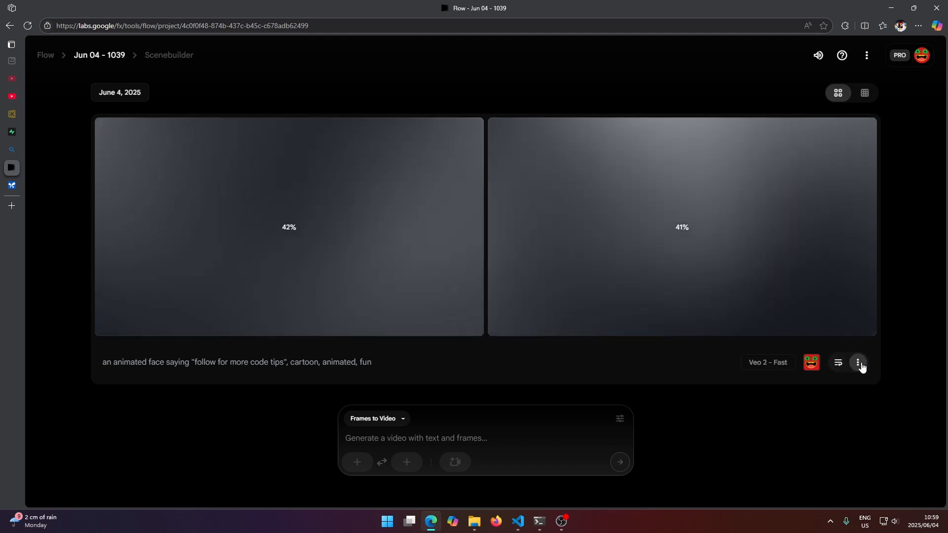
- Try deleting the still-generating video batch from its ⋮ menu
left_click(858, 363)
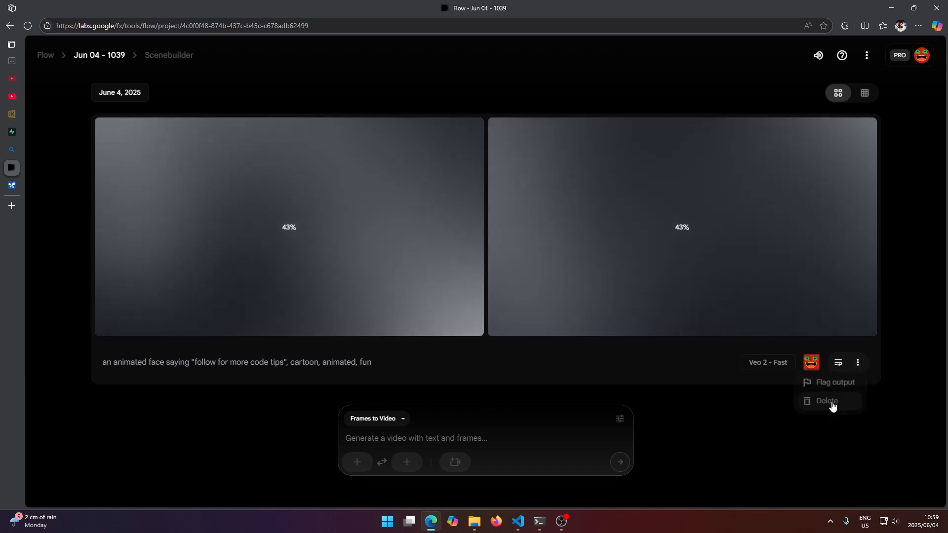
left_click(827, 401)
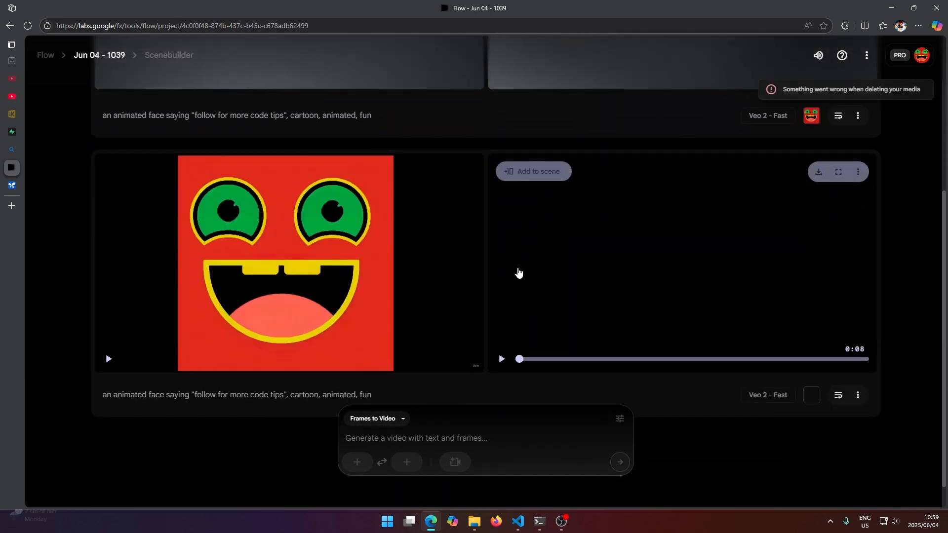
- Play and then pause the second generated monster video
scroll("up", 3)
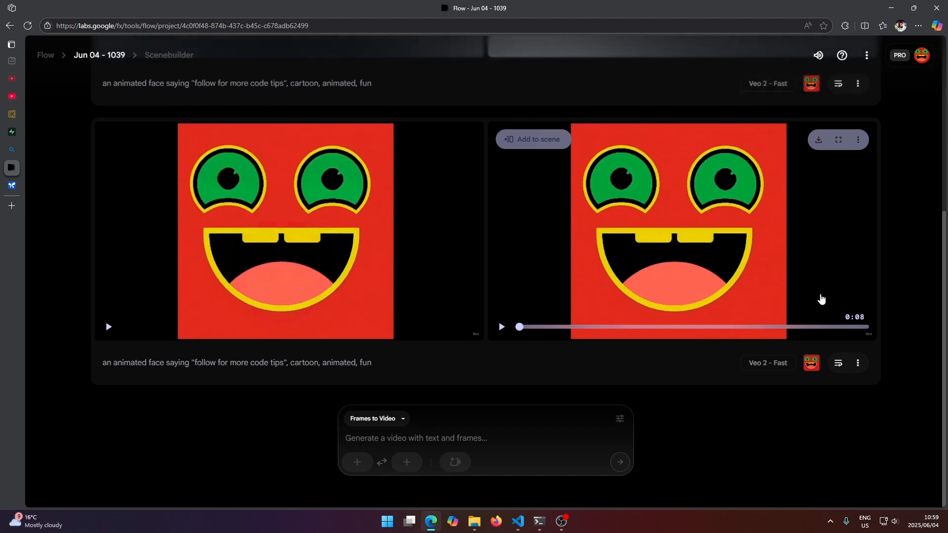
left_click(501, 327)
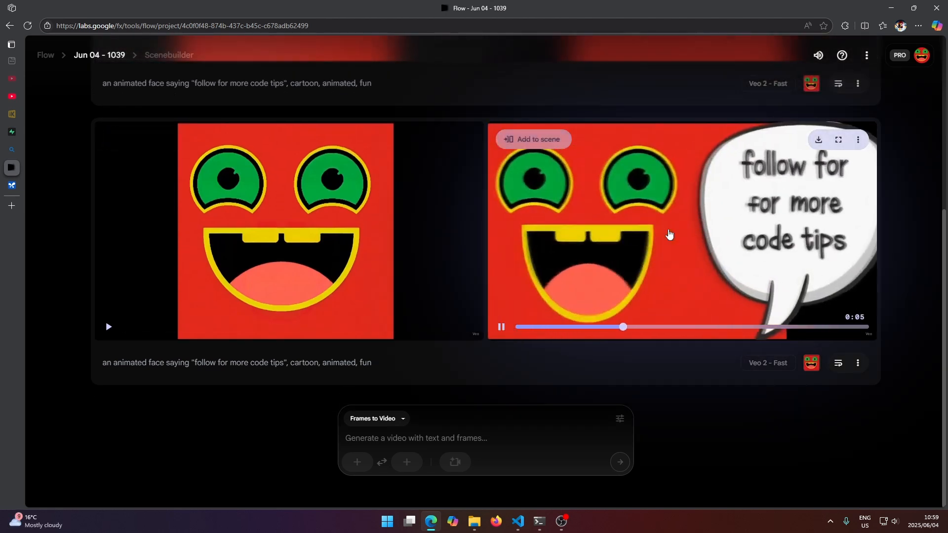
left_click(500, 327)
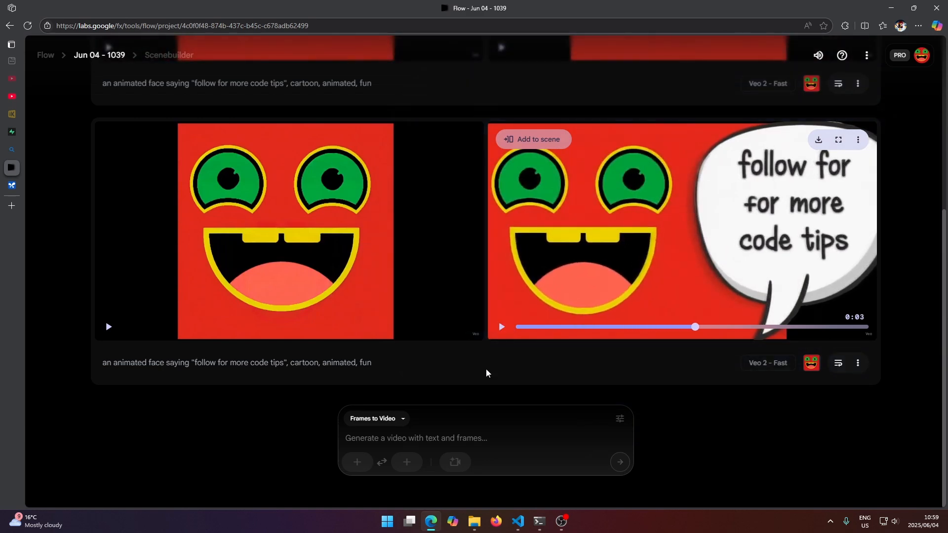
mouse_move(413, 259)
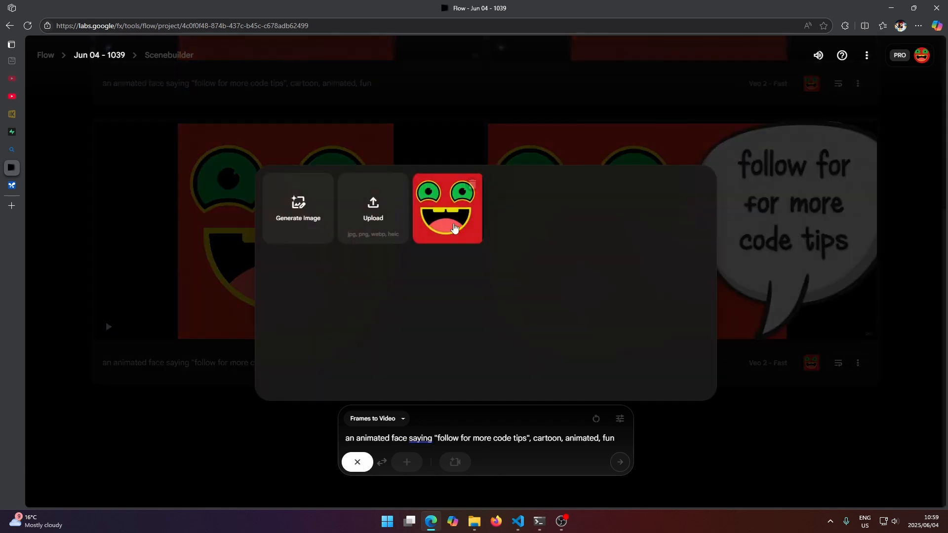
- Reuse the monster image as frame and set 2 outputs with Veo 3 - Highest Quality
left_click(447, 207)
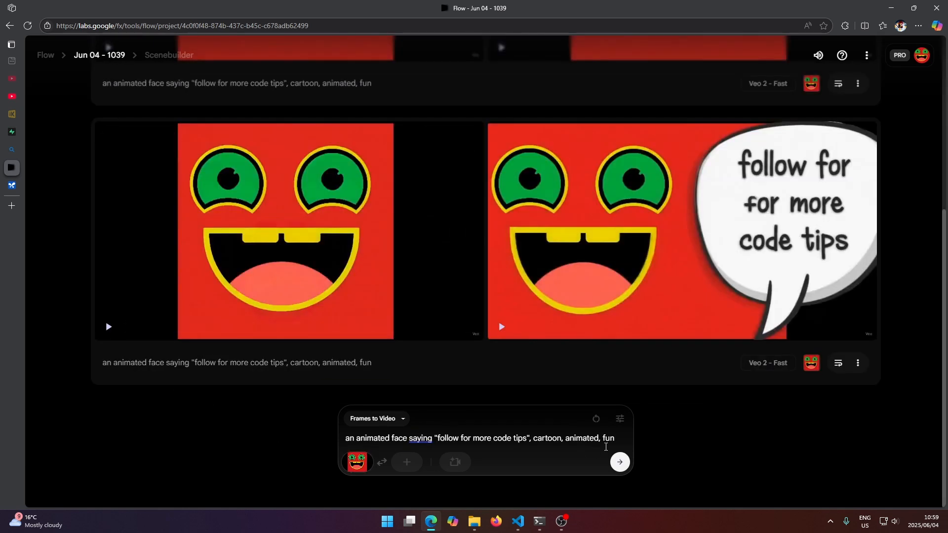
mouse_move(619, 418)
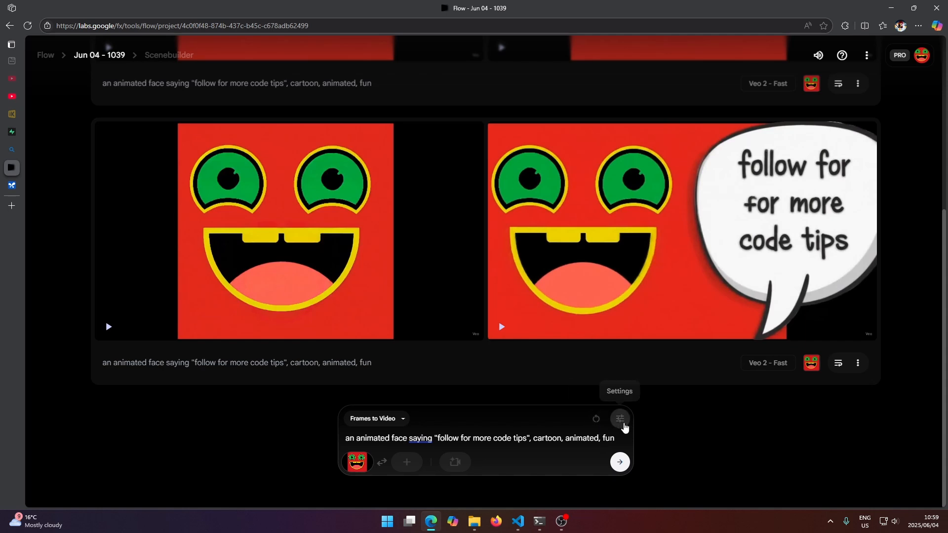
left_click(619, 419)
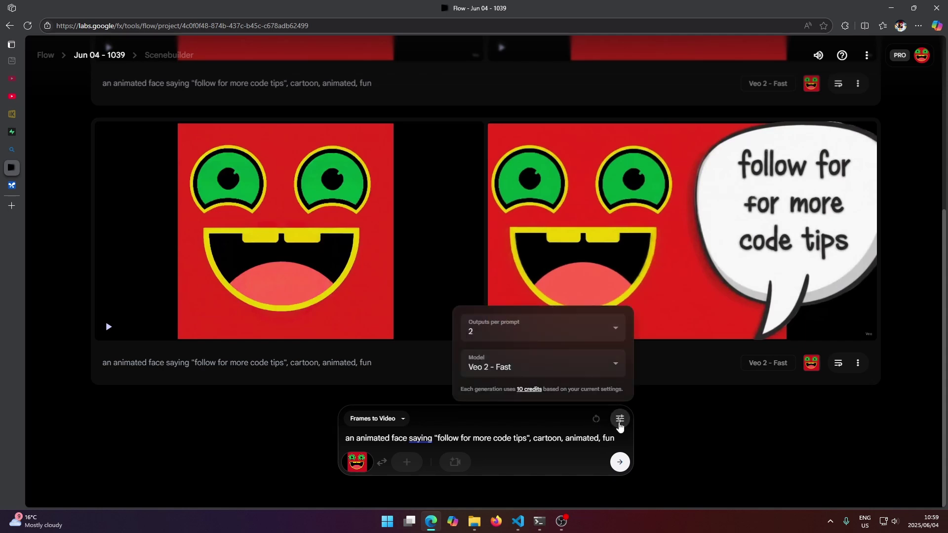
mouse_move(478, 367)
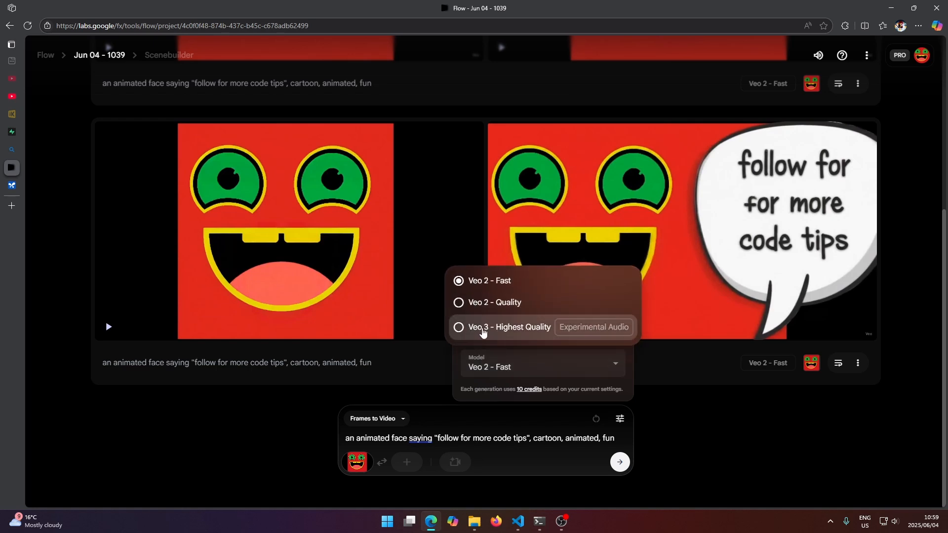
mouse_move(484, 331)
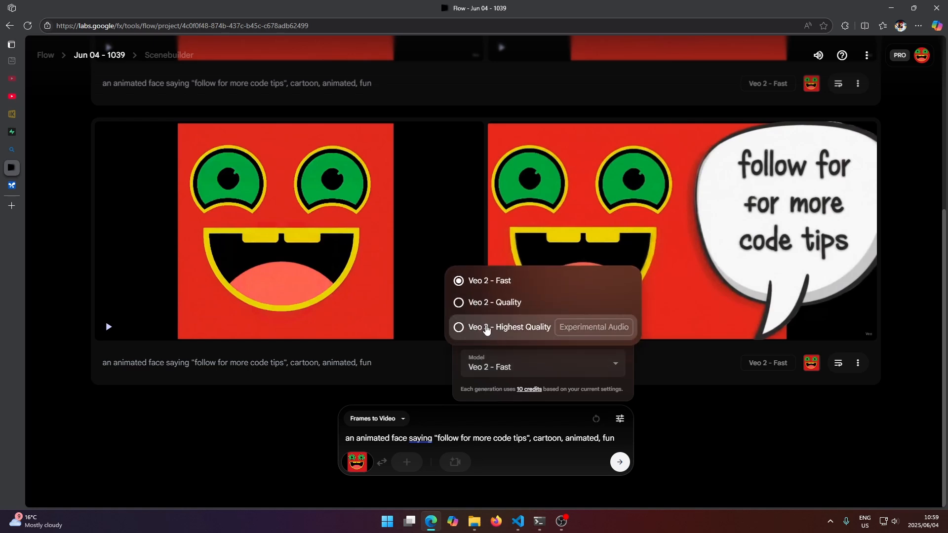
mouse_move(490, 294)
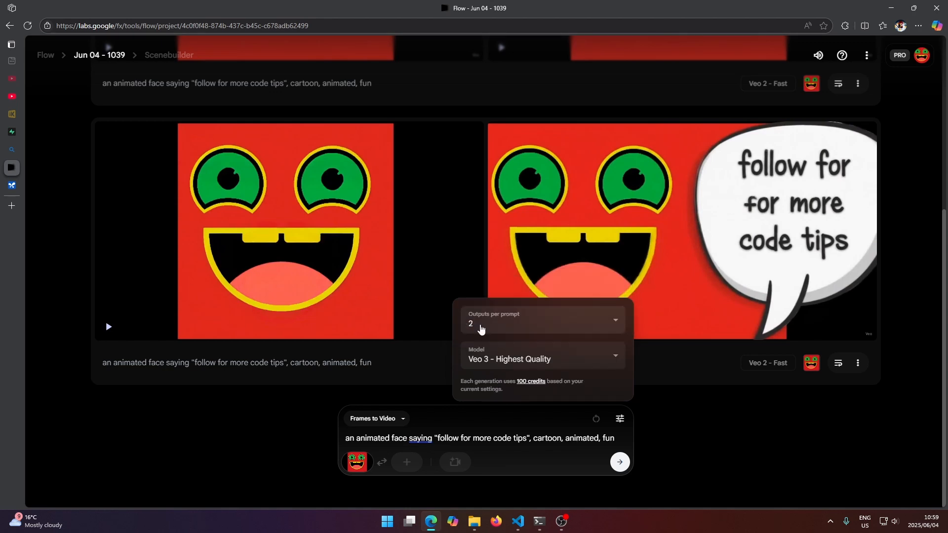
mouse_move(489, 324)
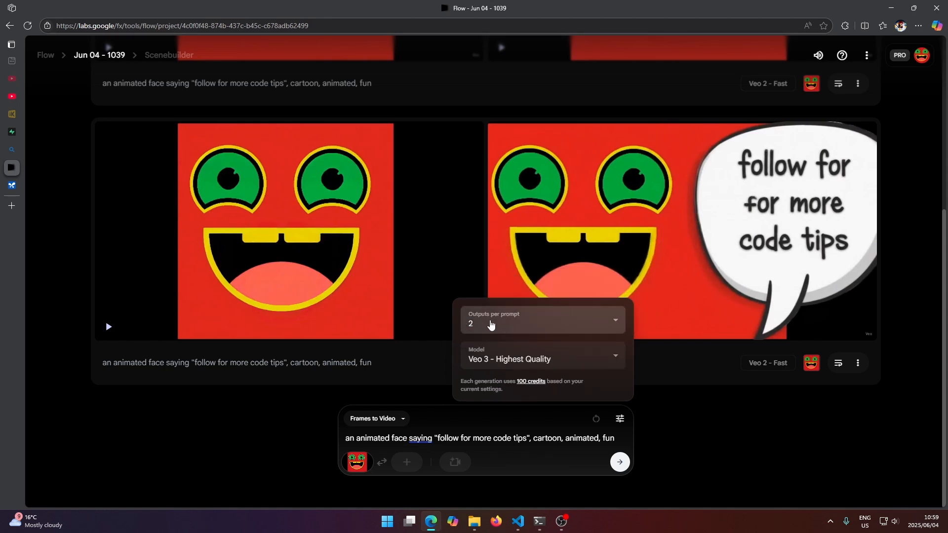
mouse_move(511, 325)
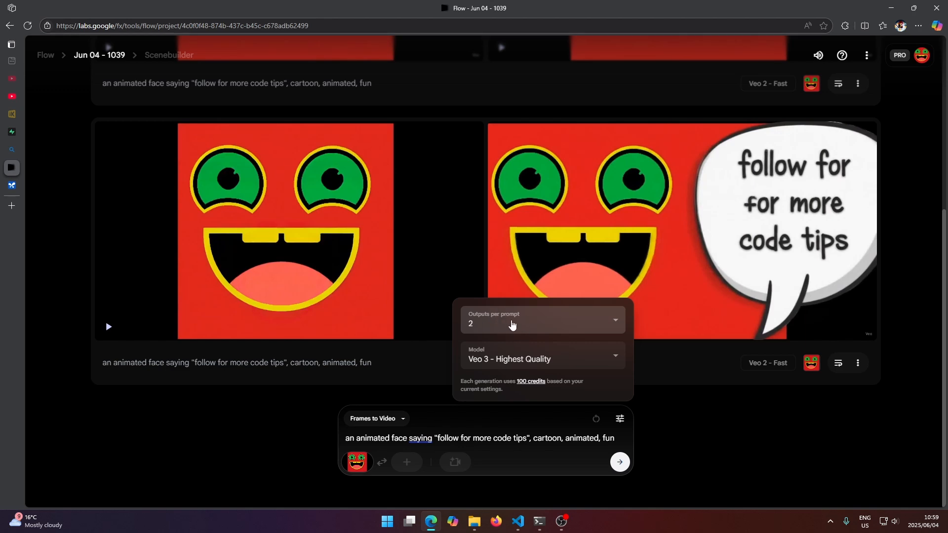
left_click(511, 321)
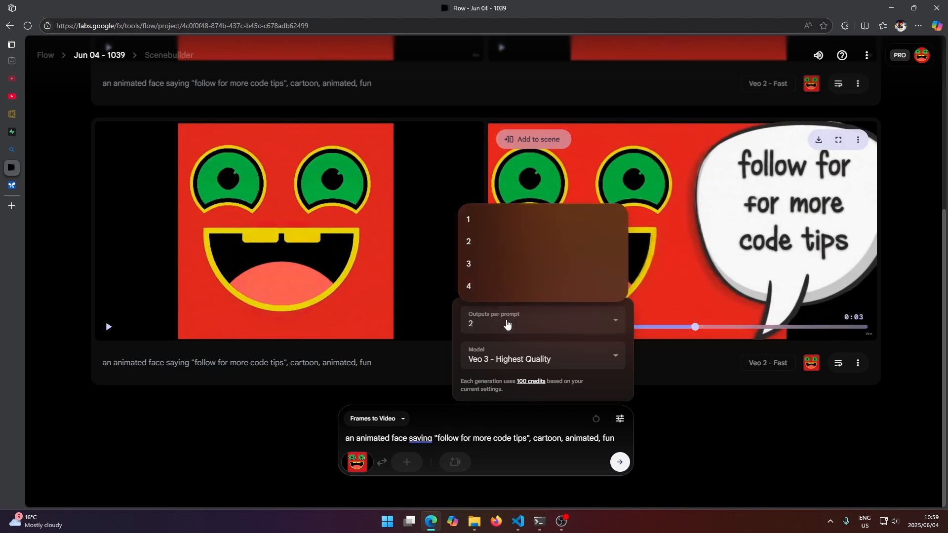
left_click(469, 219)
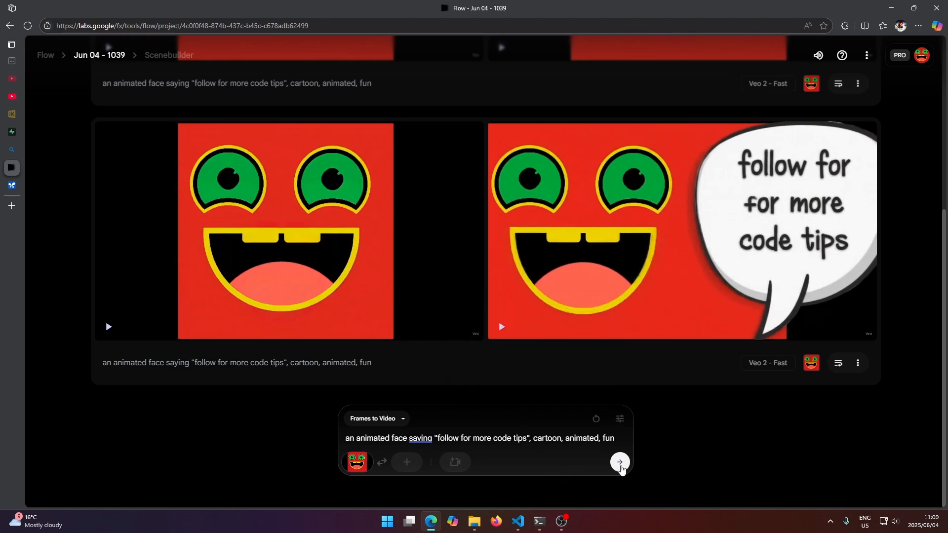
- Submit the monster prompt, then play both new Veo 3 videos
left_click(619, 462)
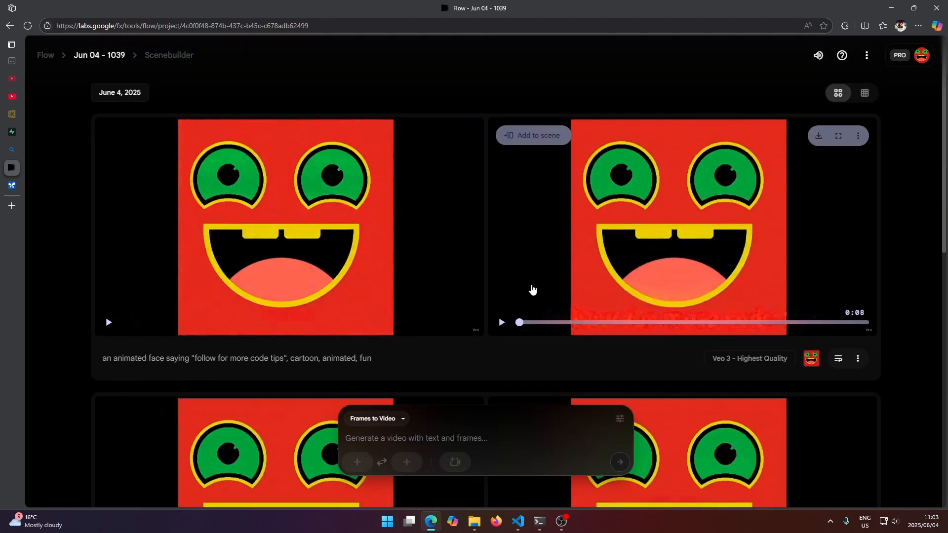
mouse_move(659, 329)
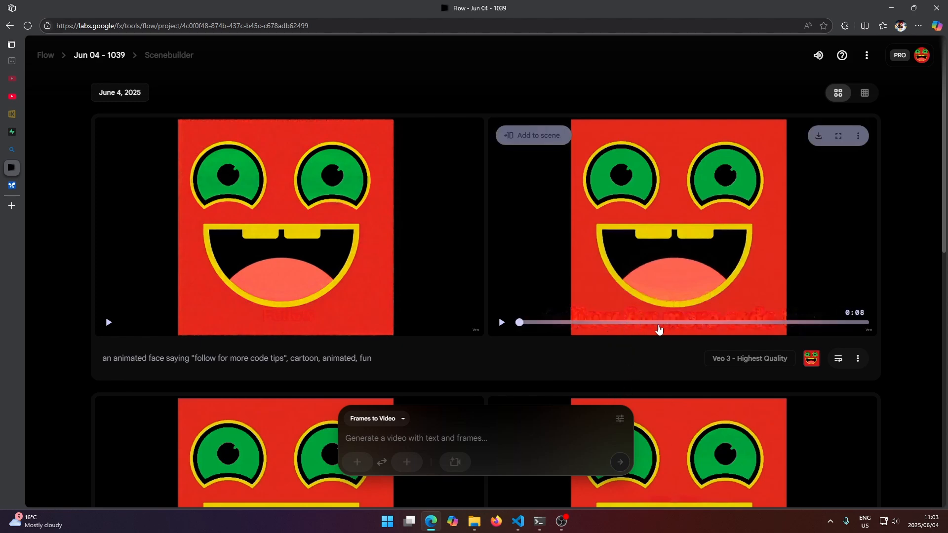
mouse_move(737, 333)
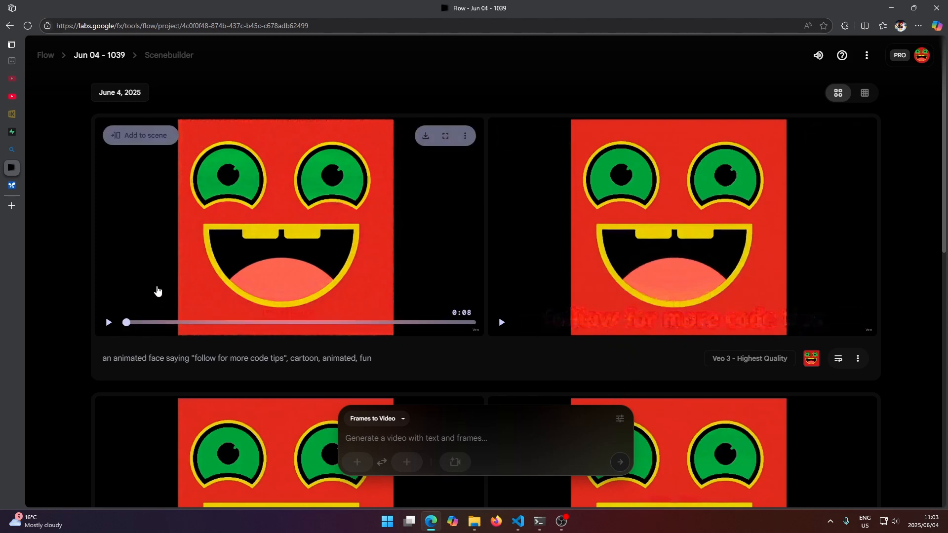
left_click(107, 323)
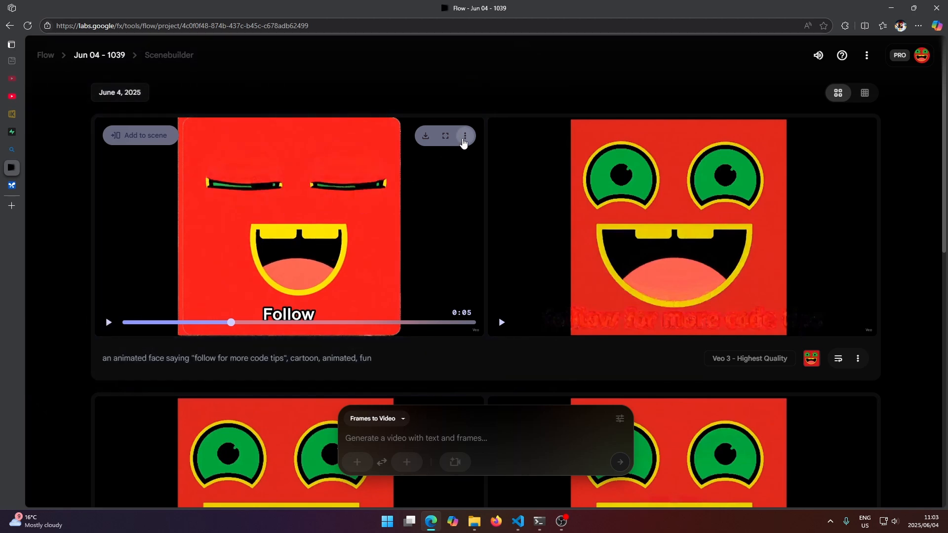
mouse_move(347, 119)
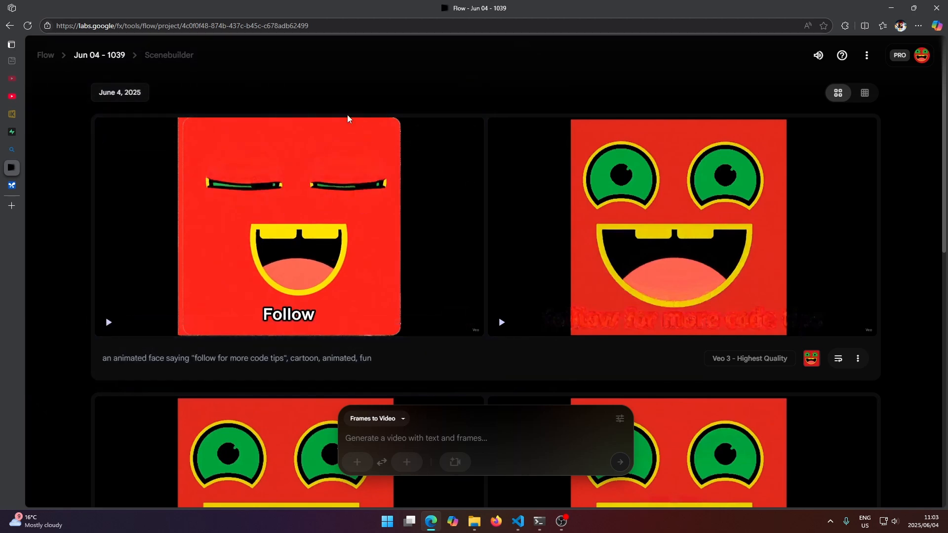
mouse_move(548, 303)
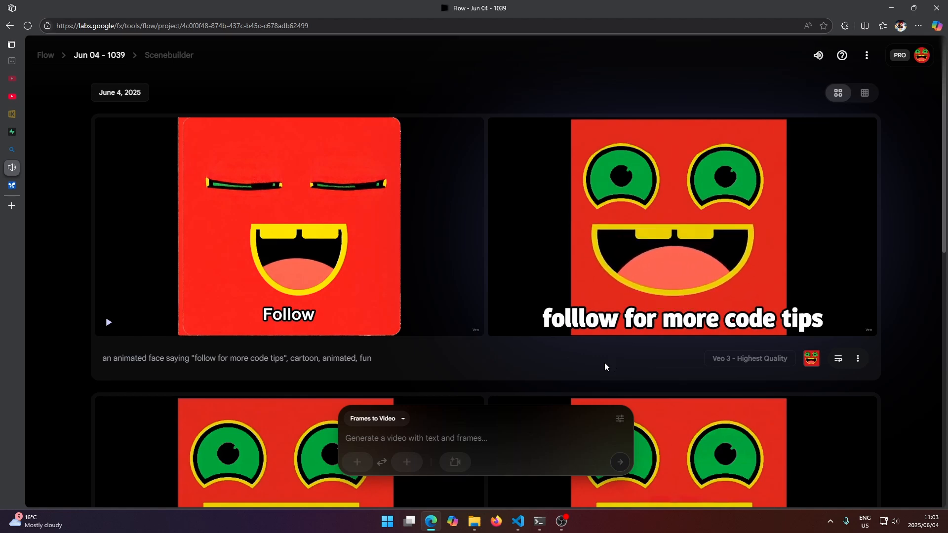
left_click(679, 226)
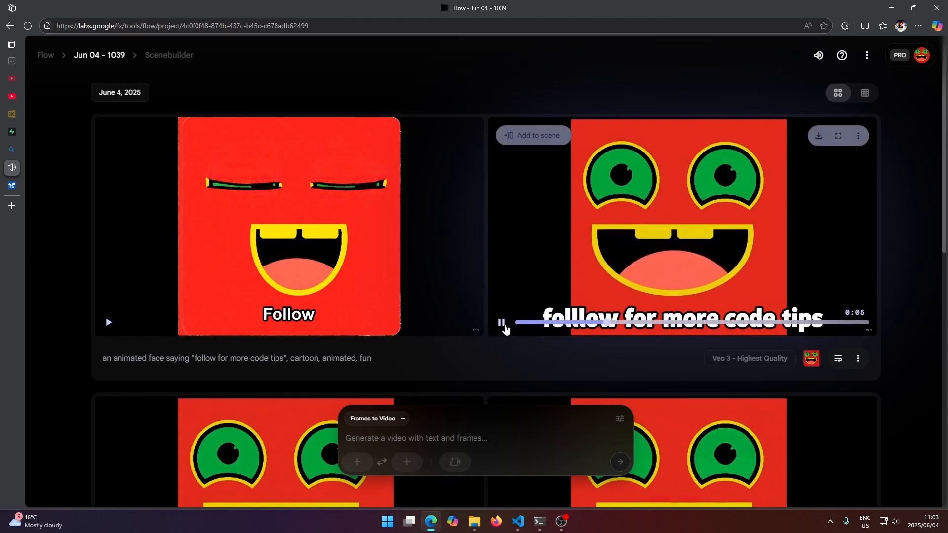
left_click(500, 323)
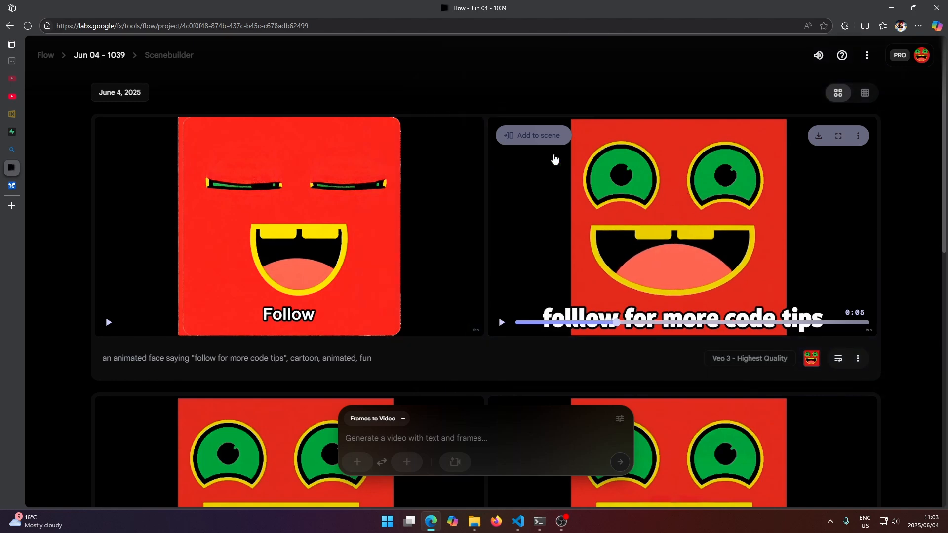
mouse_move(619, 211)
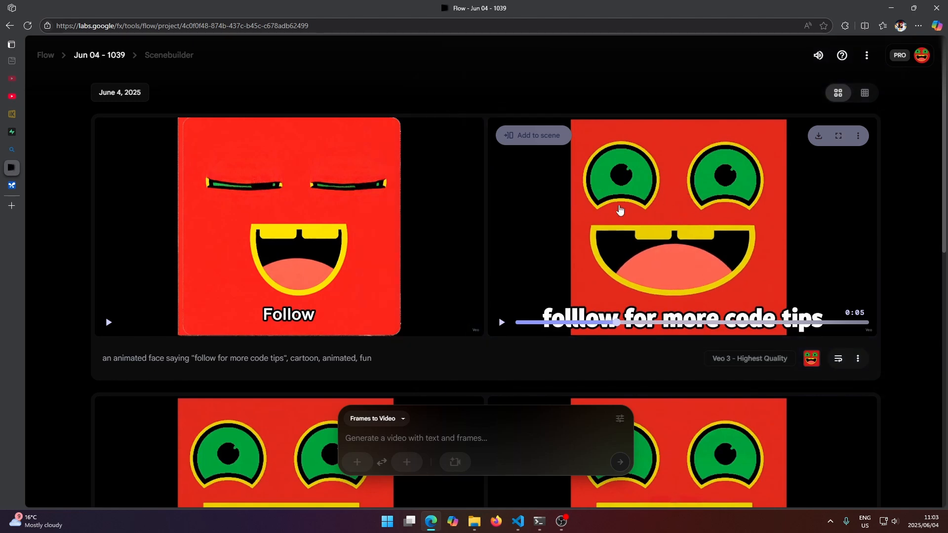
mouse_move(695, 257)
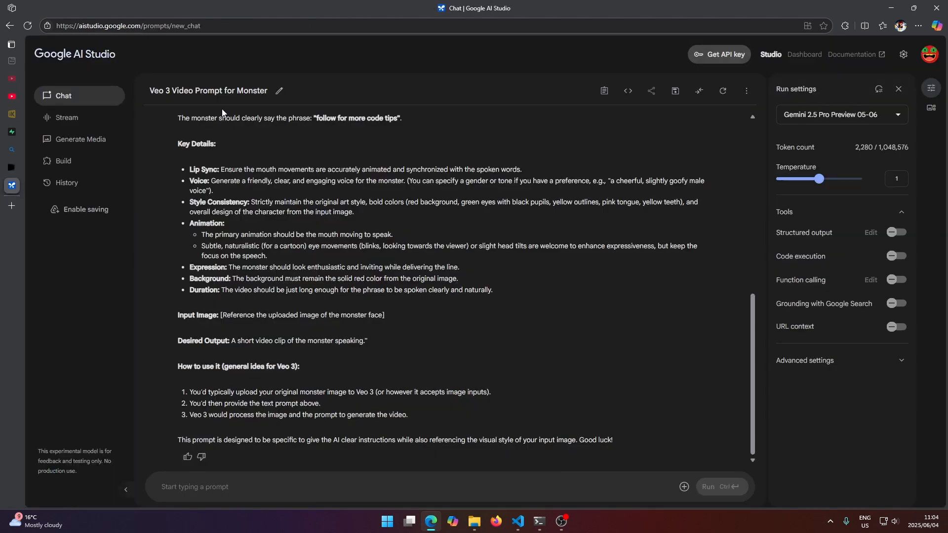
mouse_move(199, 133)
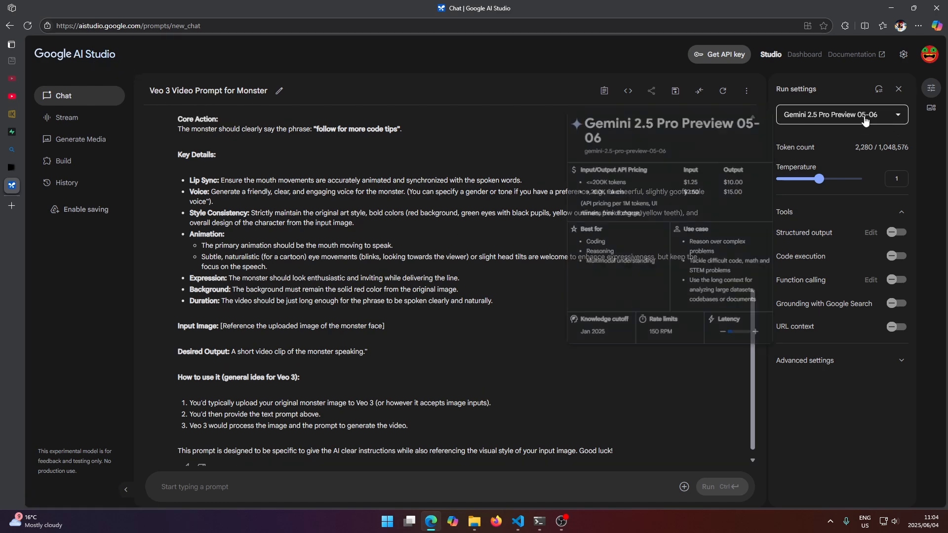
- Review the generated Veo 3 monster prompt in Google AI Studio, then return to Flow
left_click(840, 114)
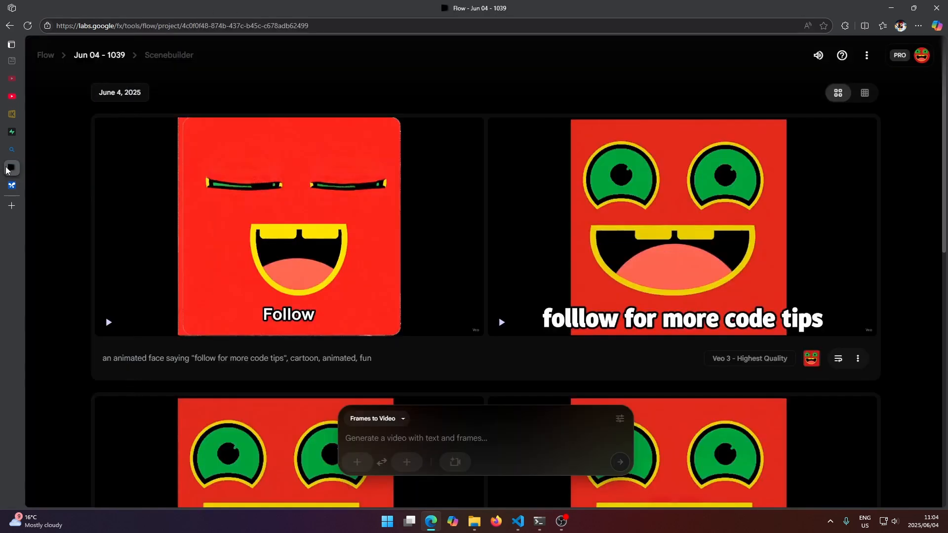
mouse_move(240, 77)
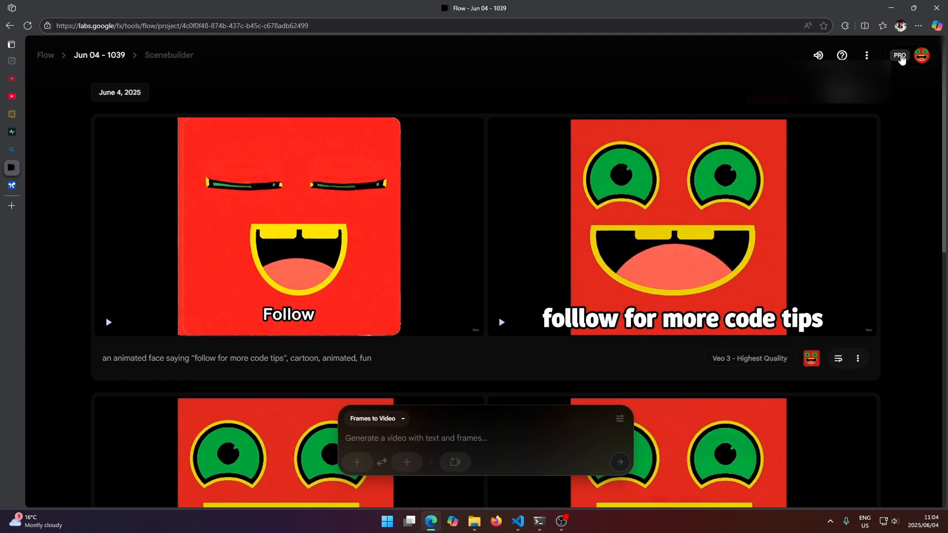
- Open the Flow account menu to see the 780 remaining AI credits
left_click(922, 55)
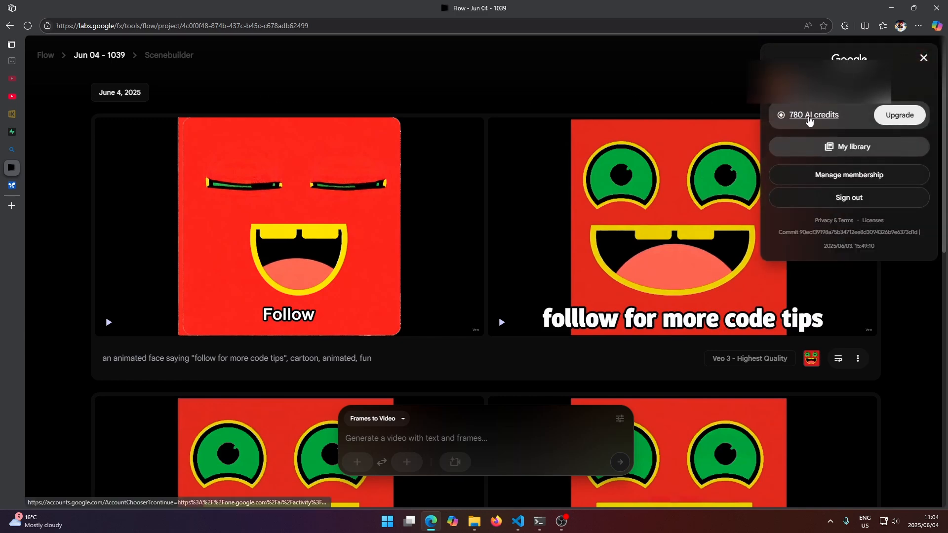
mouse_move(808, 116)
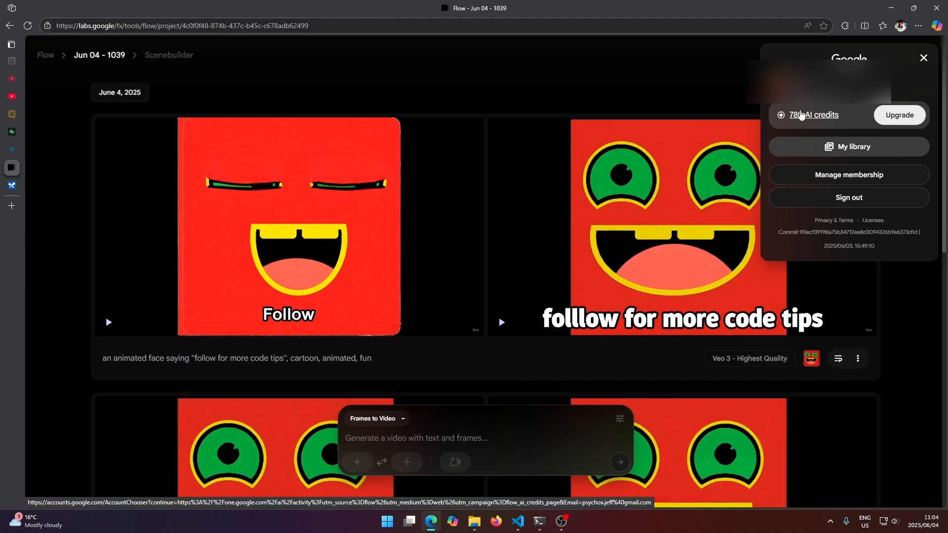
mouse_move(798, 118)
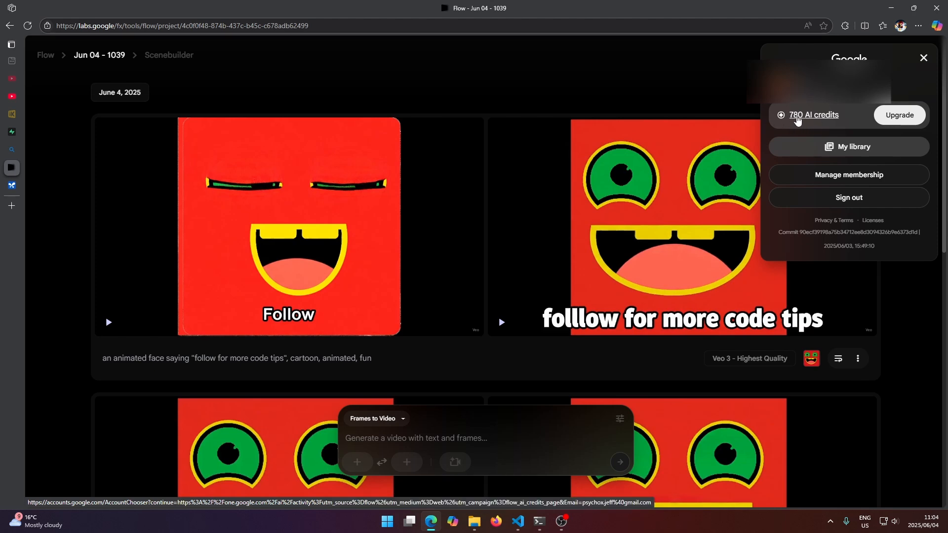
mouse_move(801, 121)
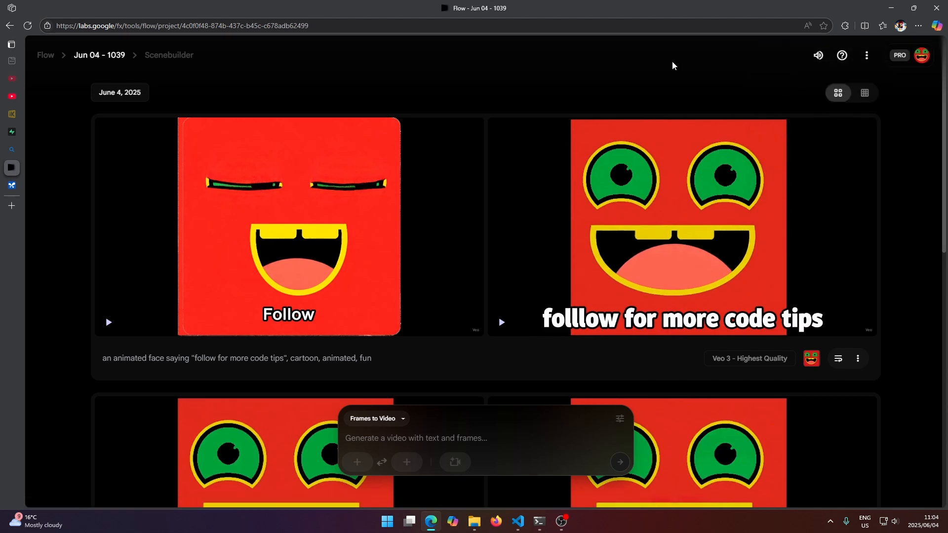
mouse_move(794, 81)
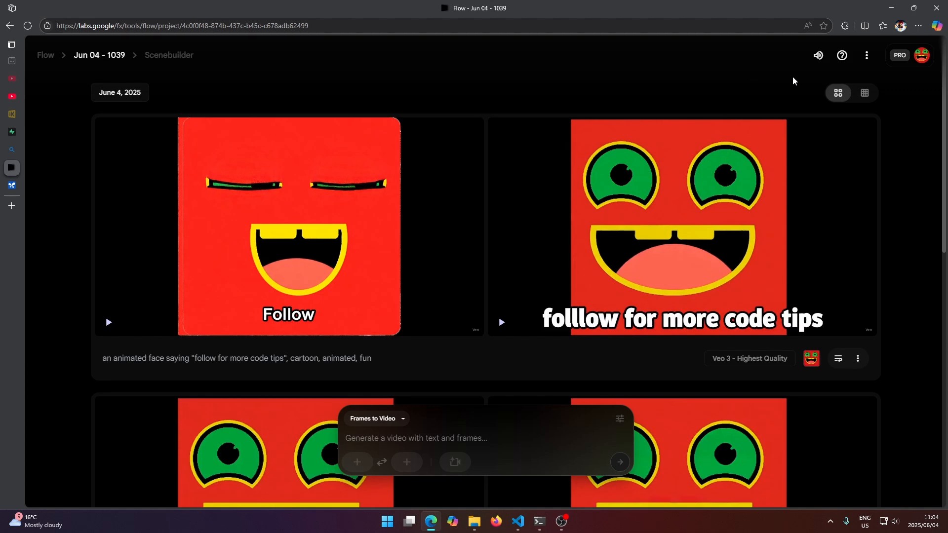
mouse_move(693, 80)
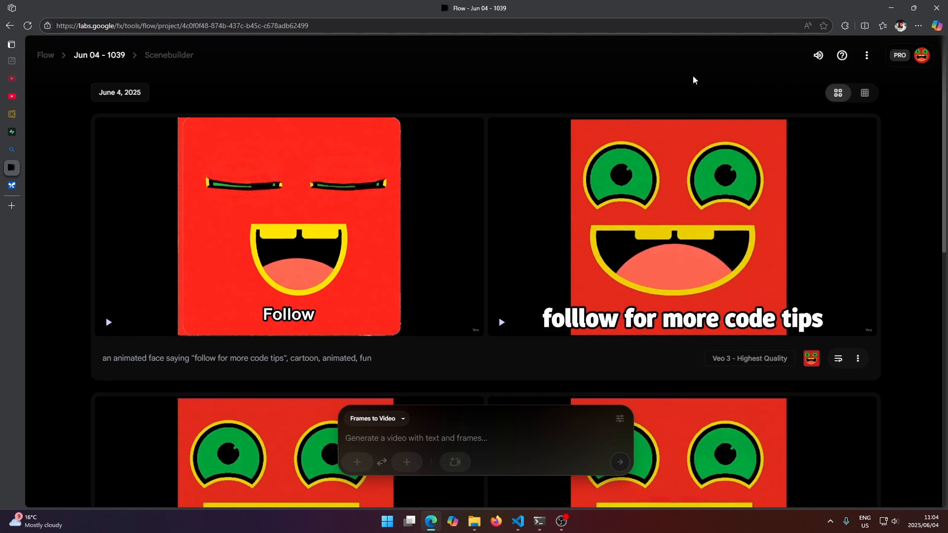
mouse_move(165, 206)
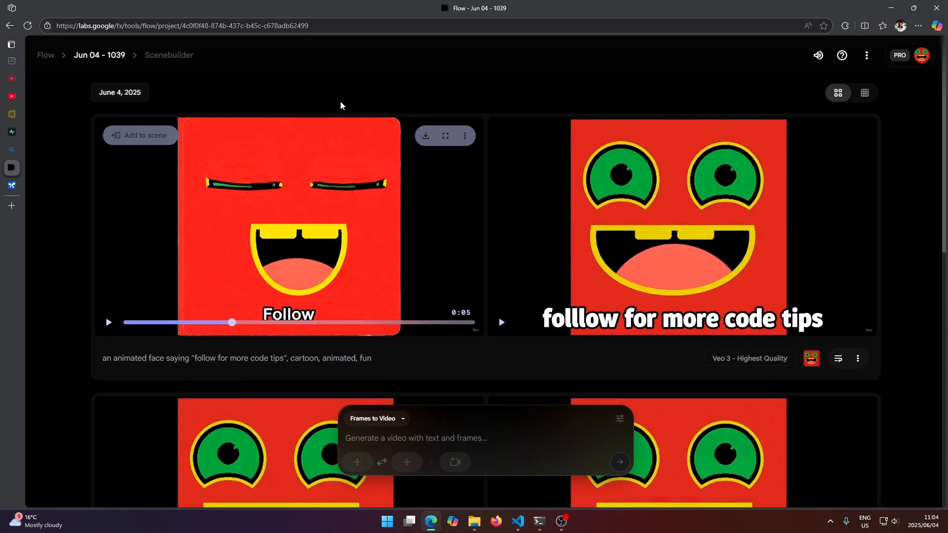
mouse_move(340, 105)
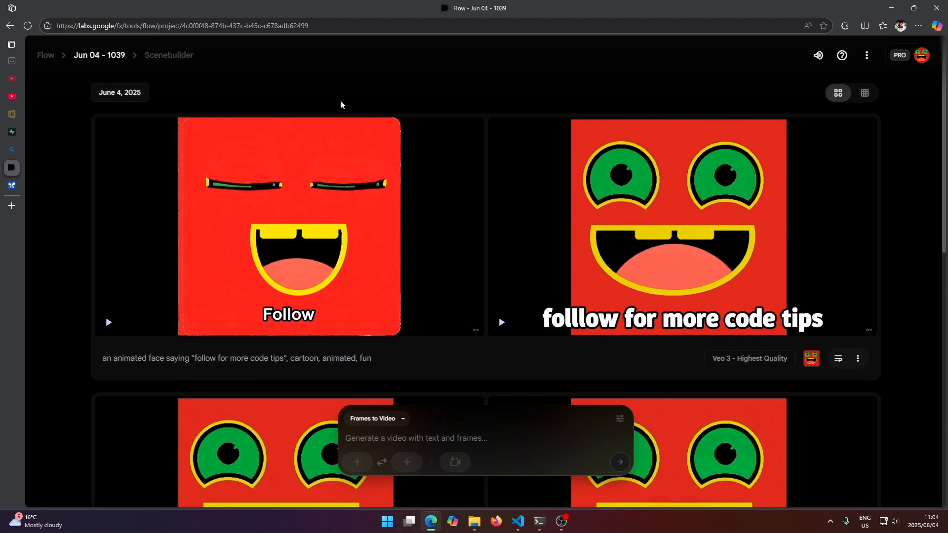
mouse_move(503, 109)
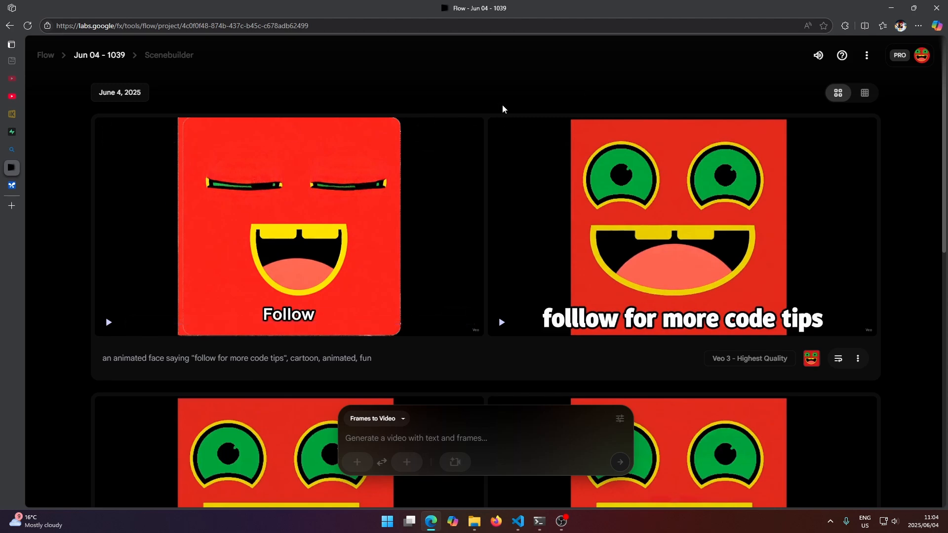
mouse_move(543, 237)
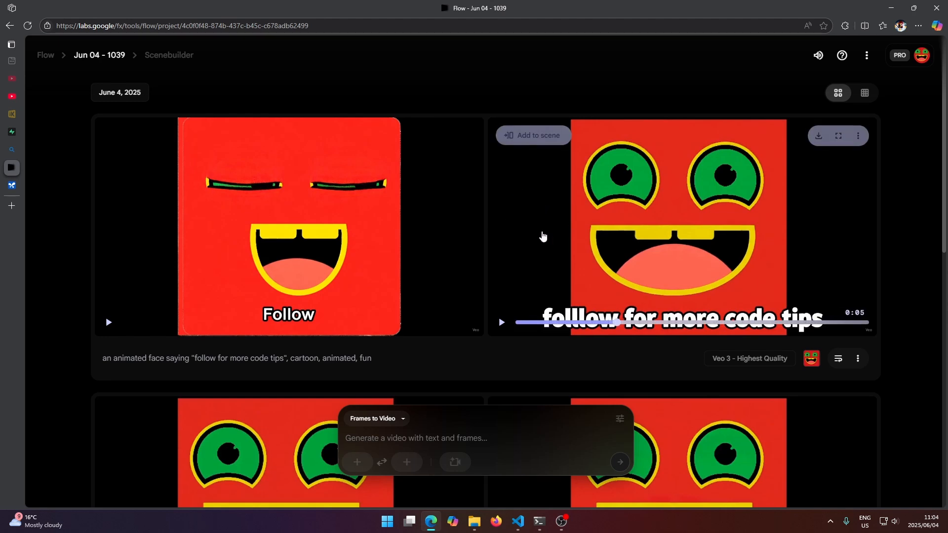
mouse_move(595, 186)
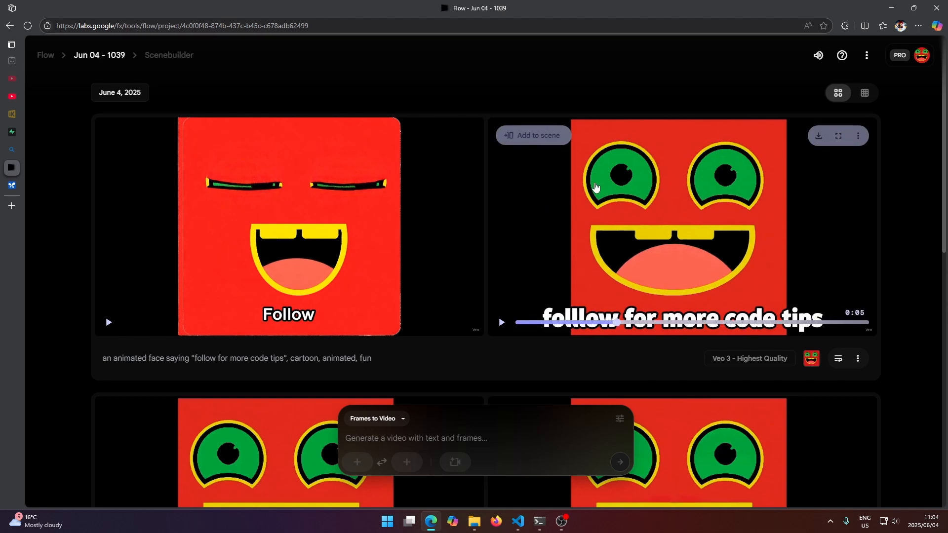